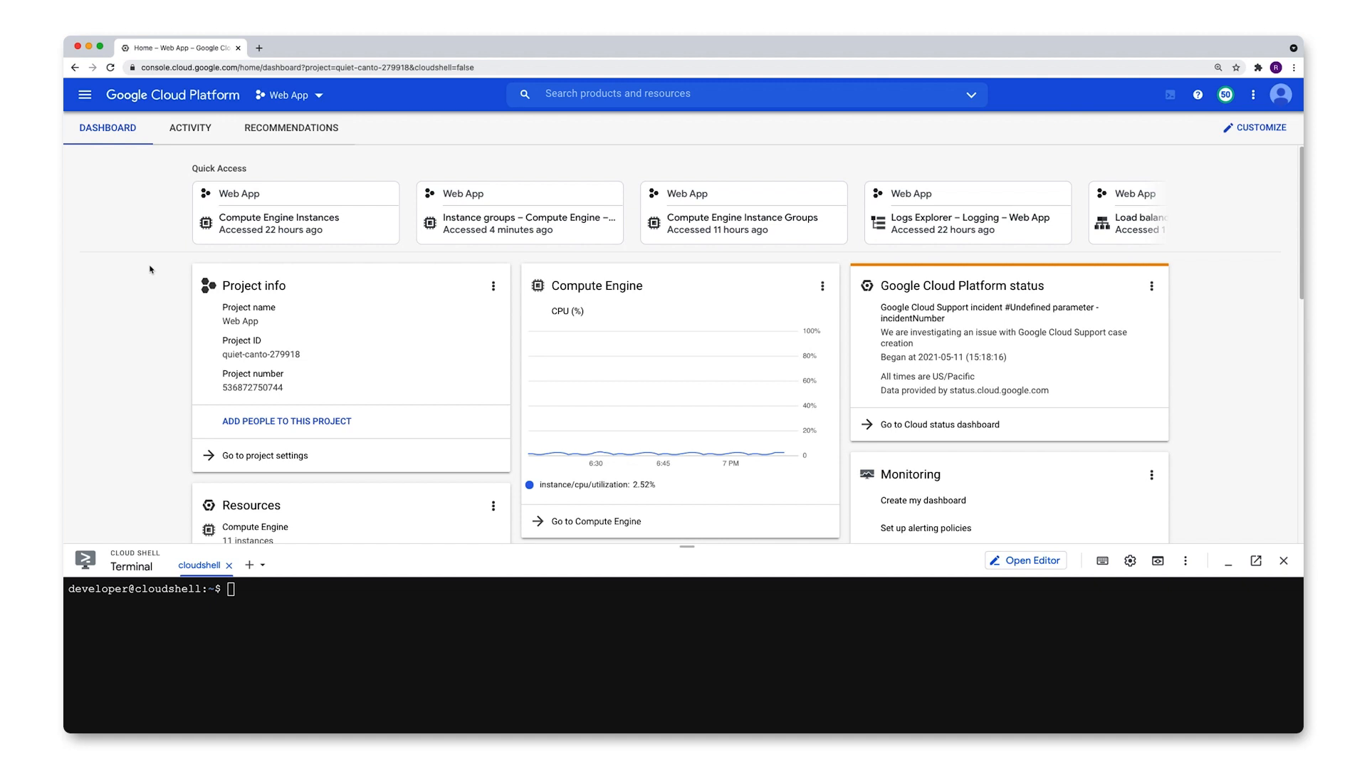
Step: Navigate from the console menu to Compute Engine's Instance groups list for the Web App project
{"action": "left_click", "coordinate": [107, 126]}
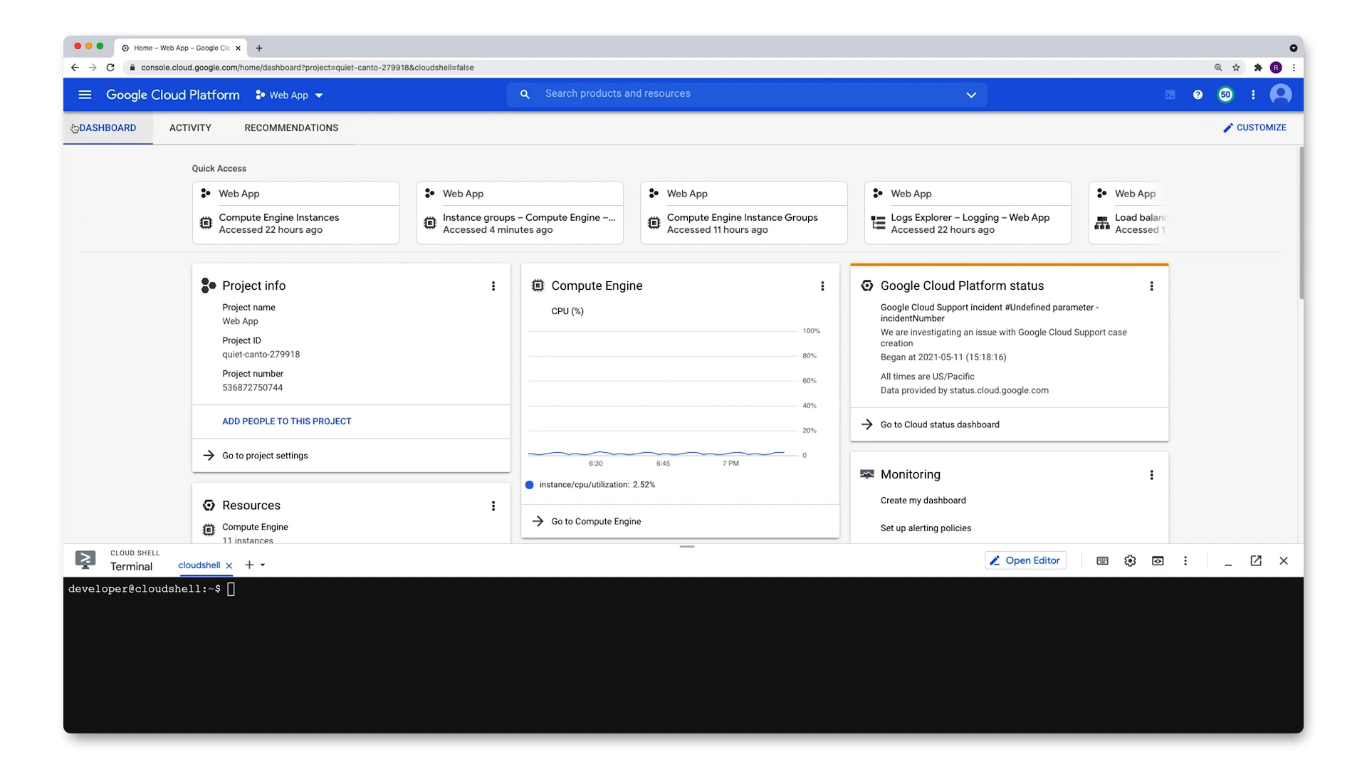
{"action": "left_click", "coordinate": [84, 94]}
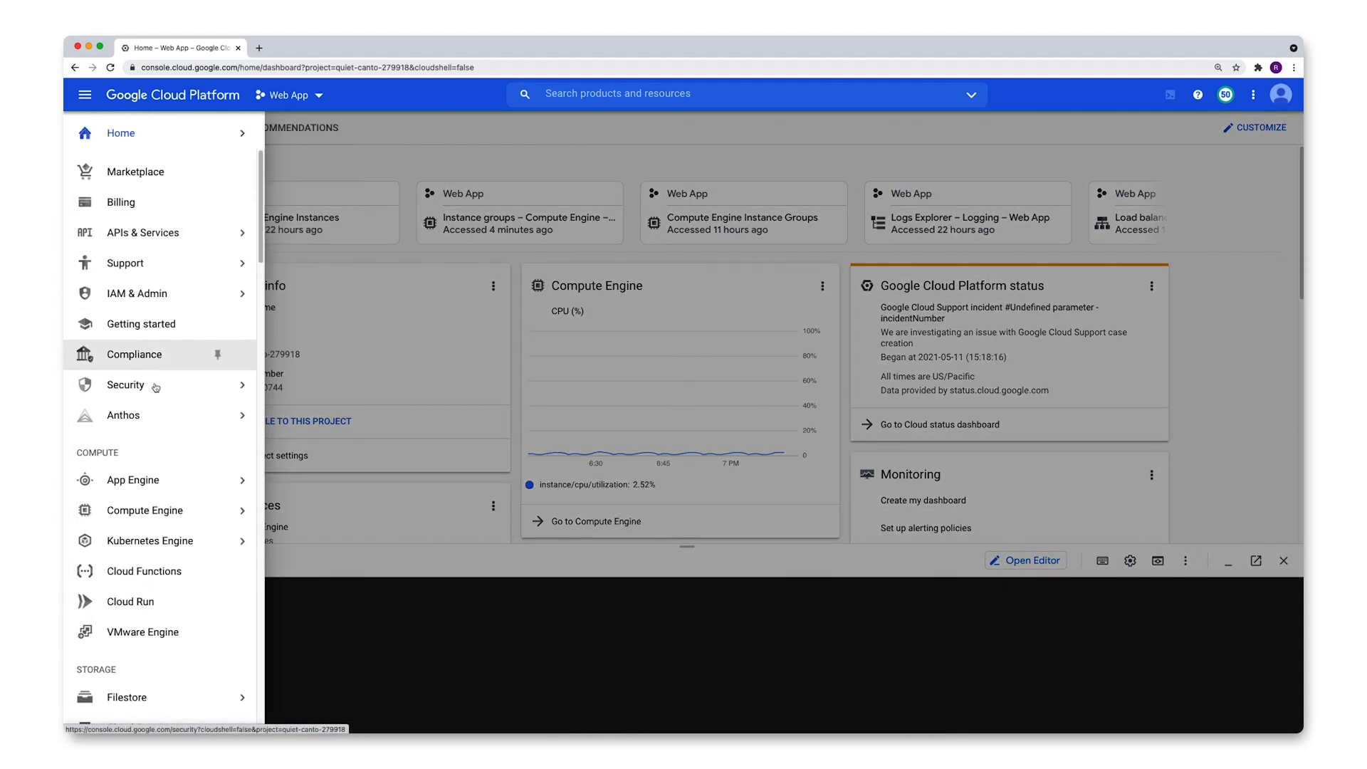
{"action": "left_click", "coordinate": [144, 510]}
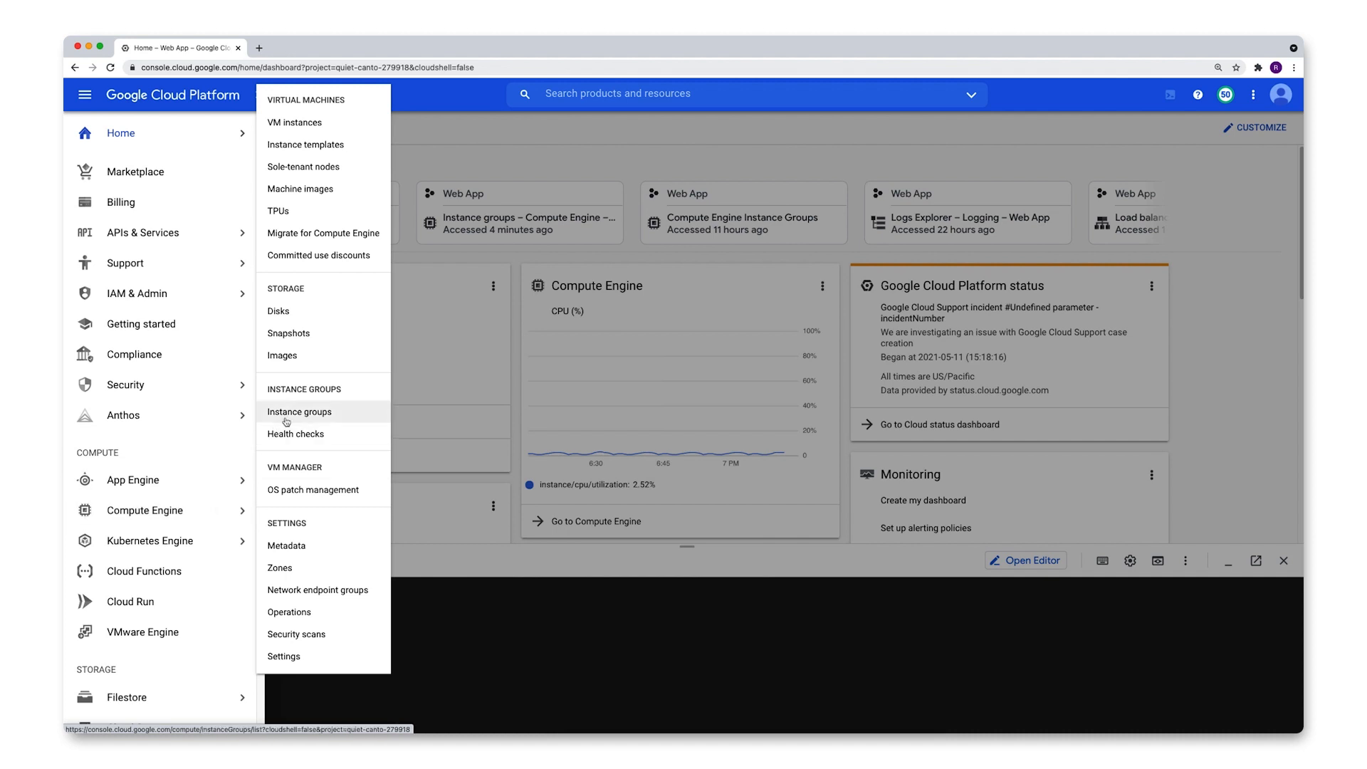
{"action": "left_click", "coordinate": [299, 412]}
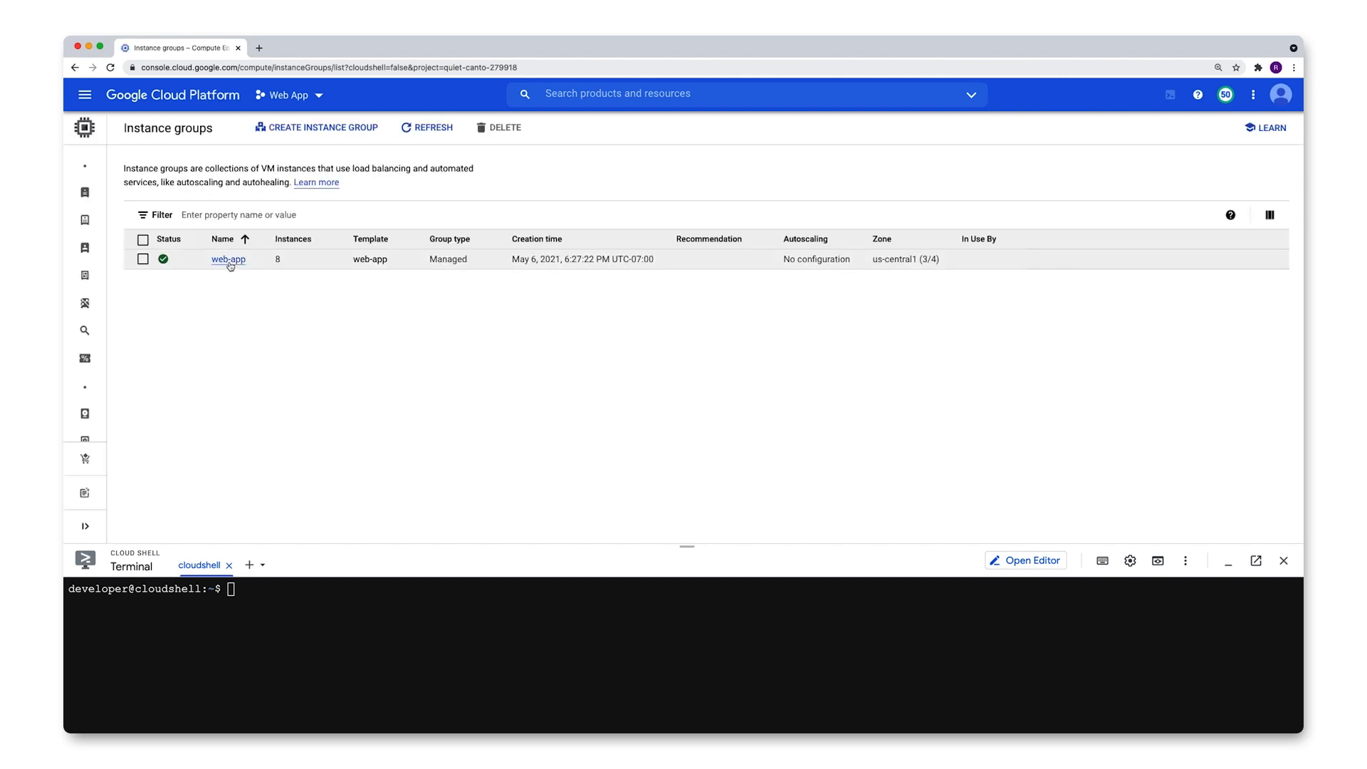
Step: Show the web-app group's details with its eight members and follow web-app-1rj5's external IP link
{"action": "left_click", "coordinate": [228, 259]}
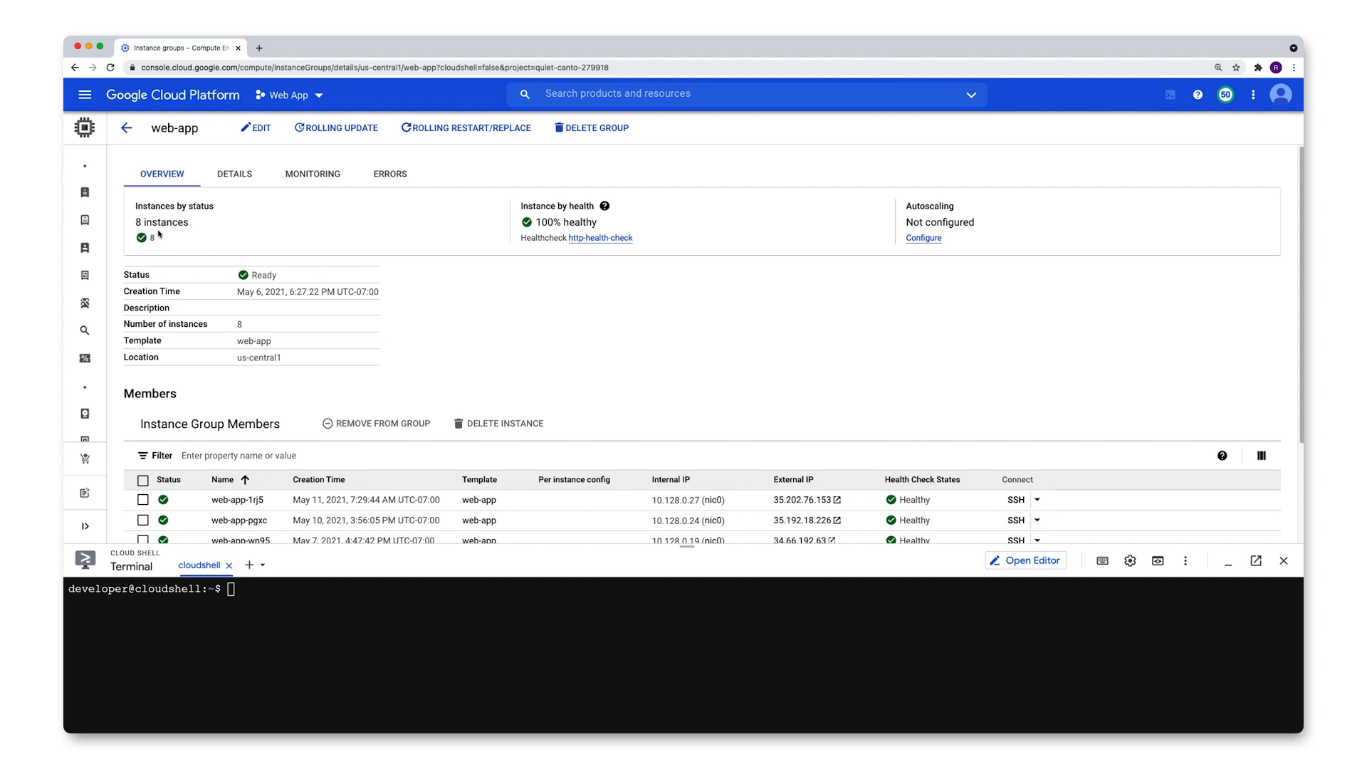
{"action": "scroll", "scroll_direction": "down", "scroll_amount": 3}
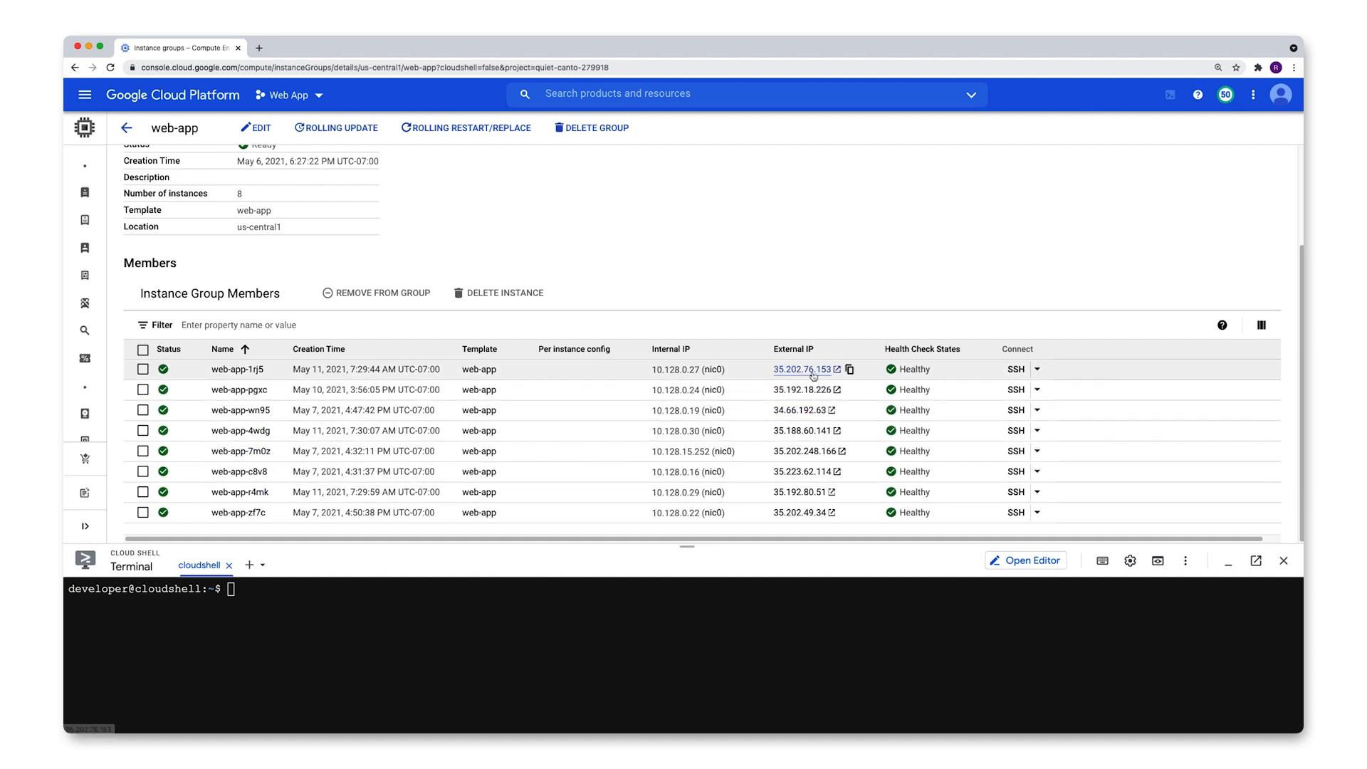
{"action": "left_click", "coordinate": [803, 369]}
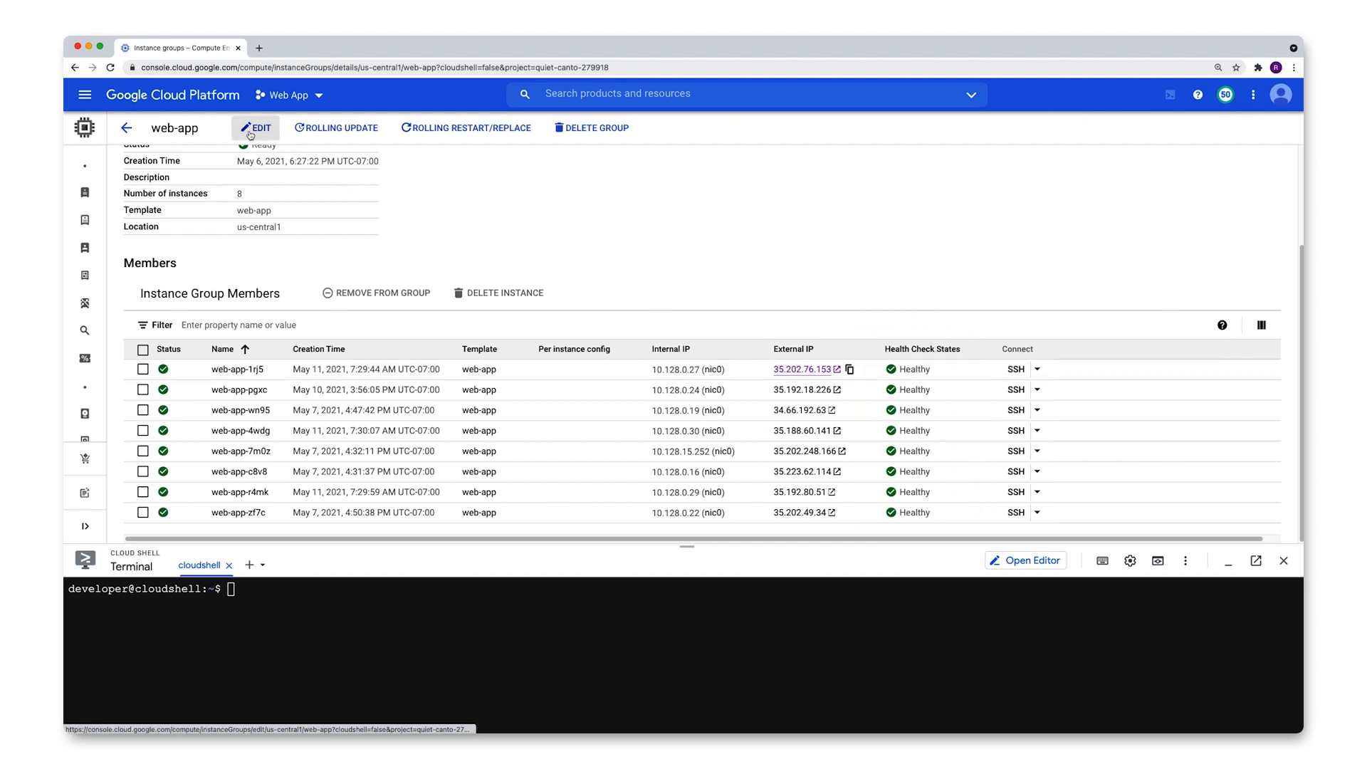
{"action": "left_click", "coordinate": [255, 127]}
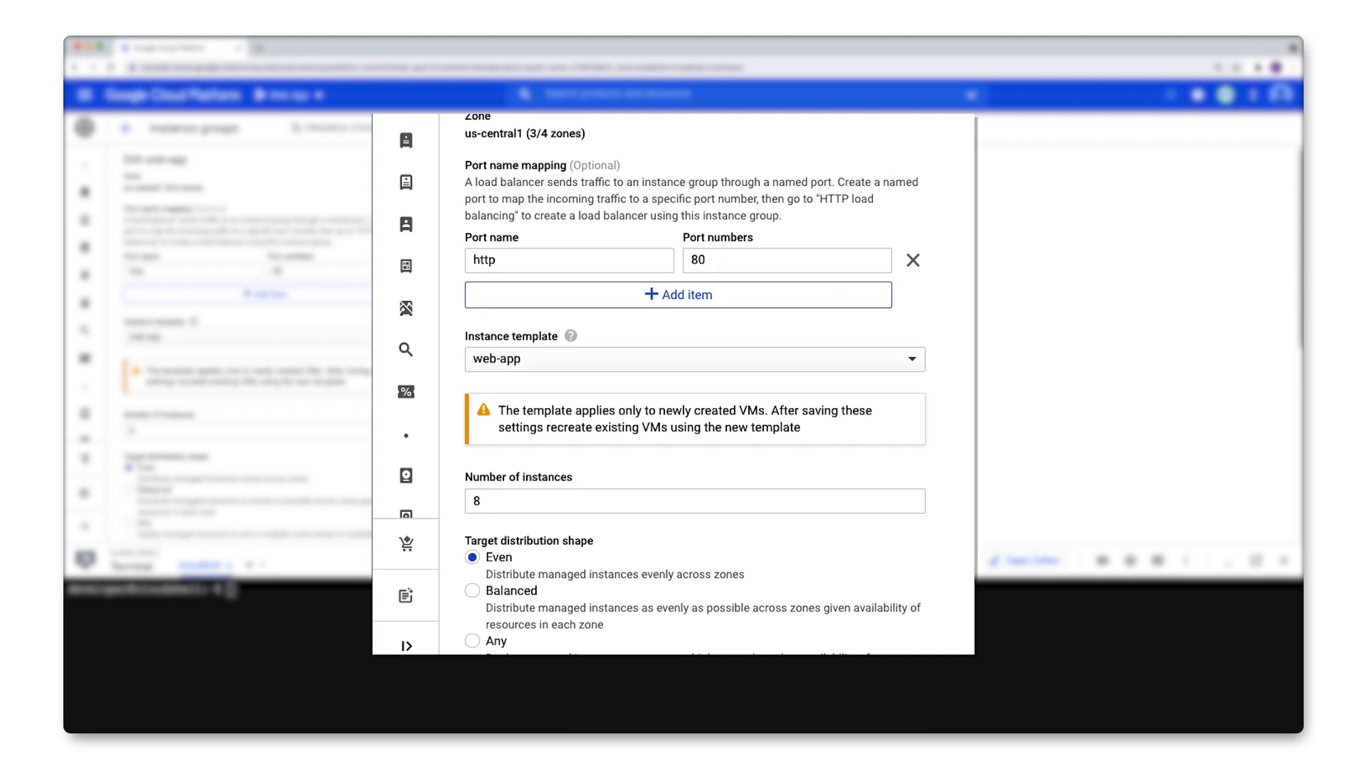
{"action": "scroll", "scroll_direction": "down", "scroll_amount": 3}
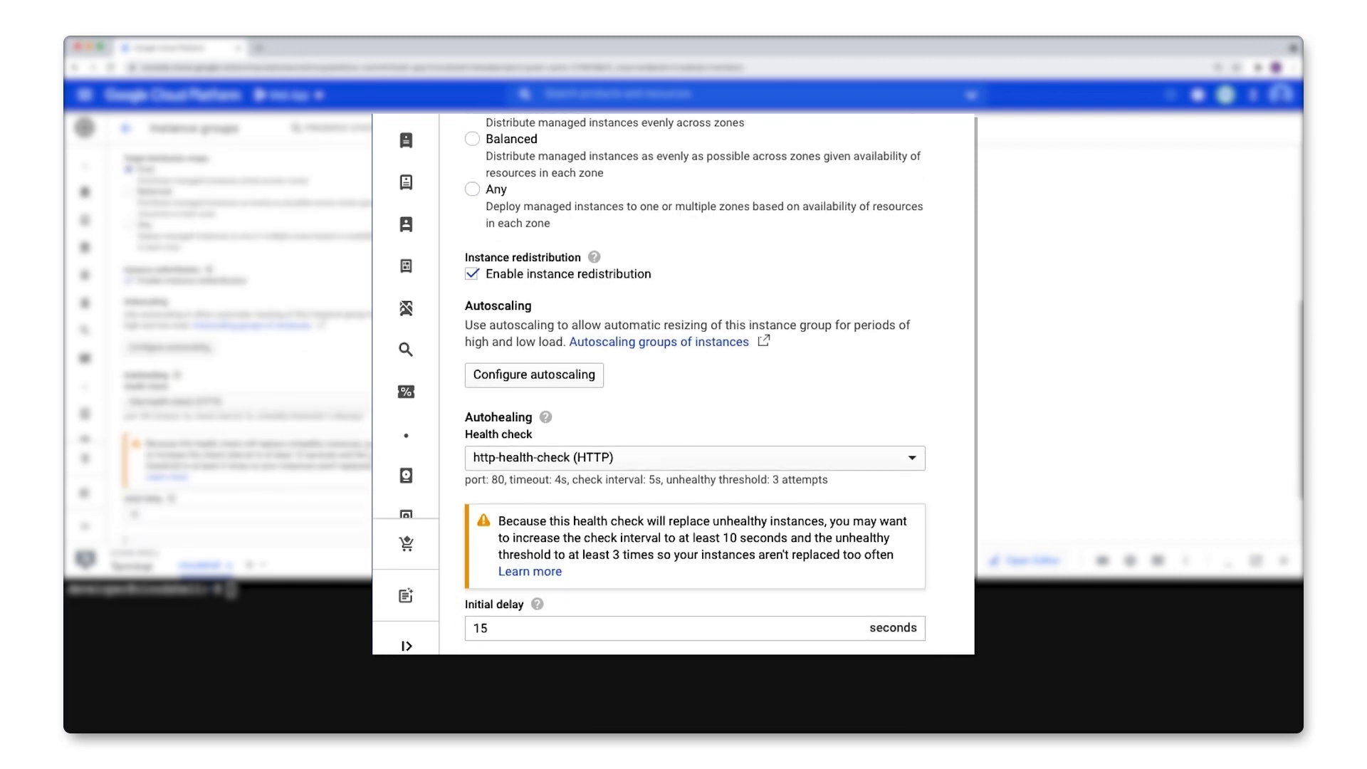
{"action": "scroll", "scroll_direction": "down", "scroll_amount": 3}
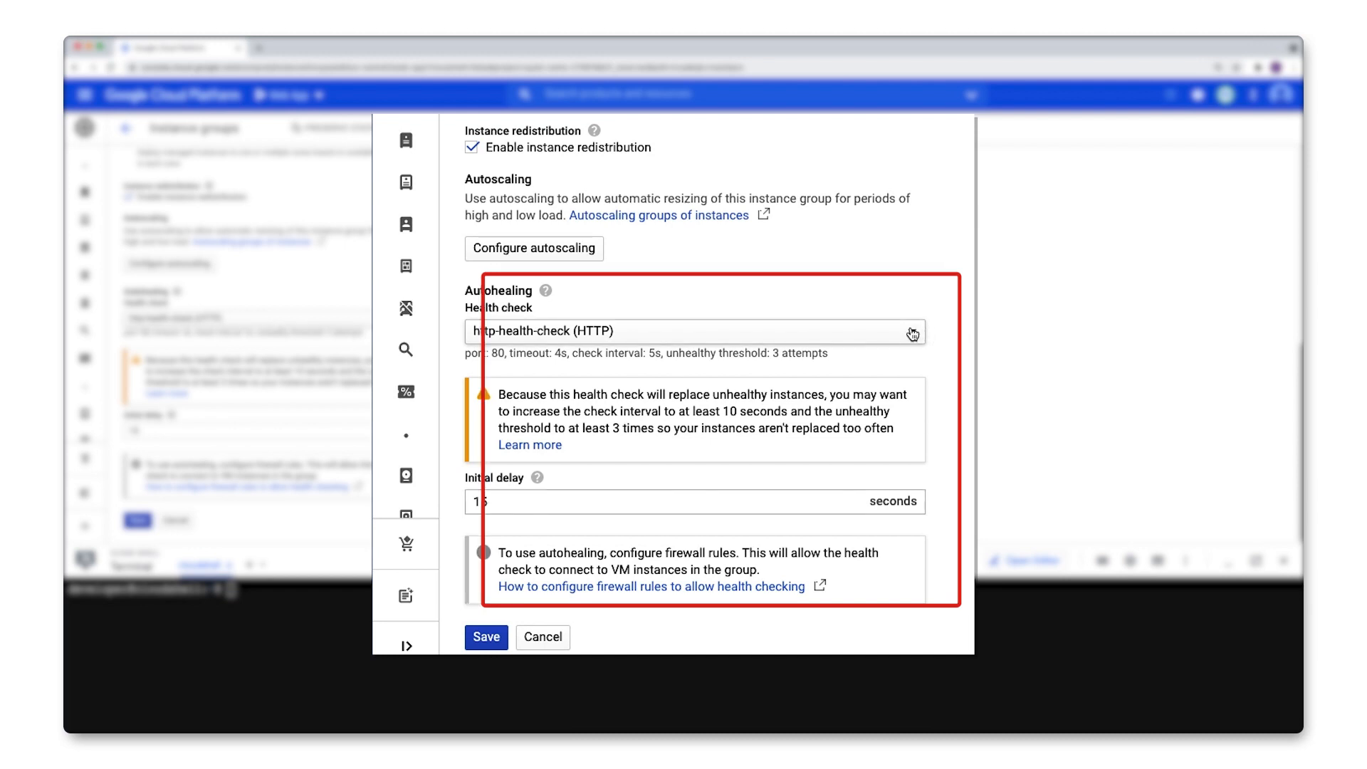
{"action": "left_click", "coordinate": [694, 331]}
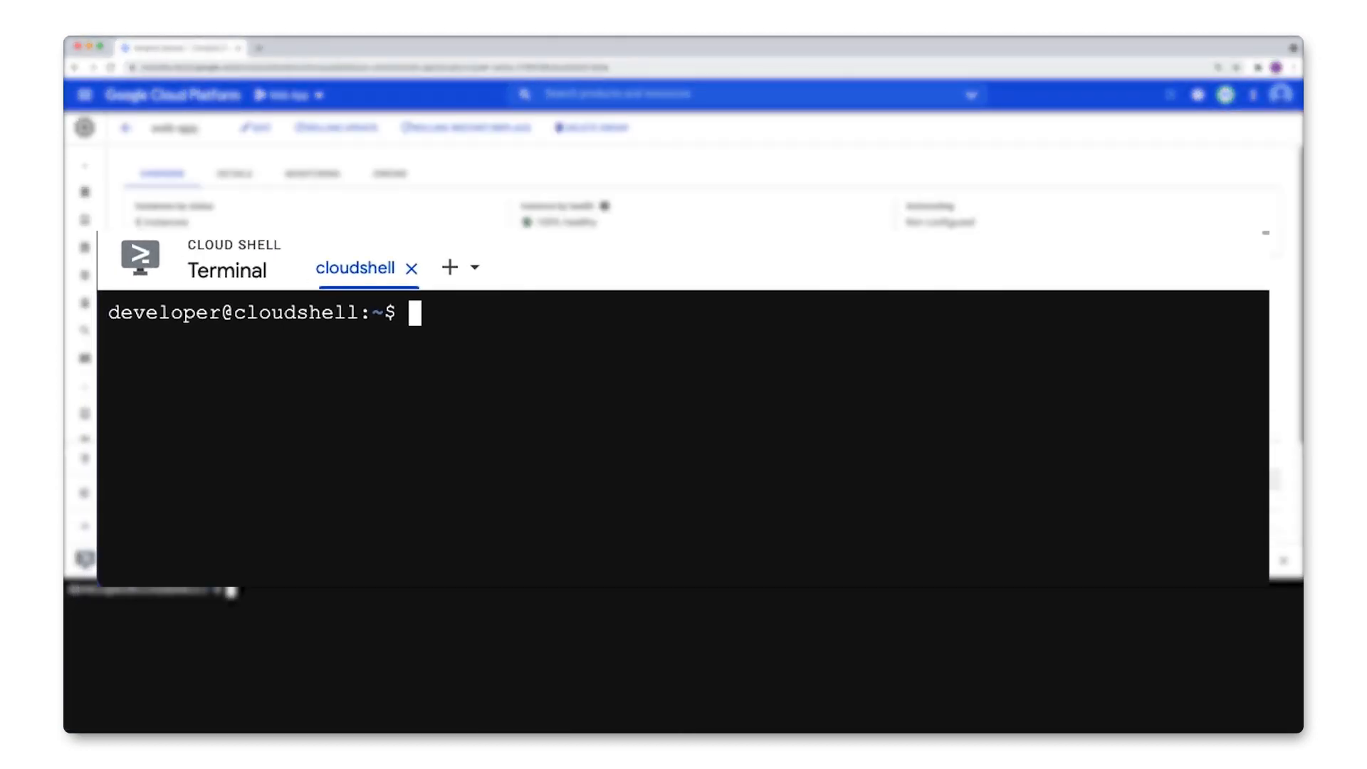
Step: Run watch gcloud compute instance-groups managed list-instances web-app --region us-central1 in Cloud Shell
{"action": "type", "text": "gcloud"}
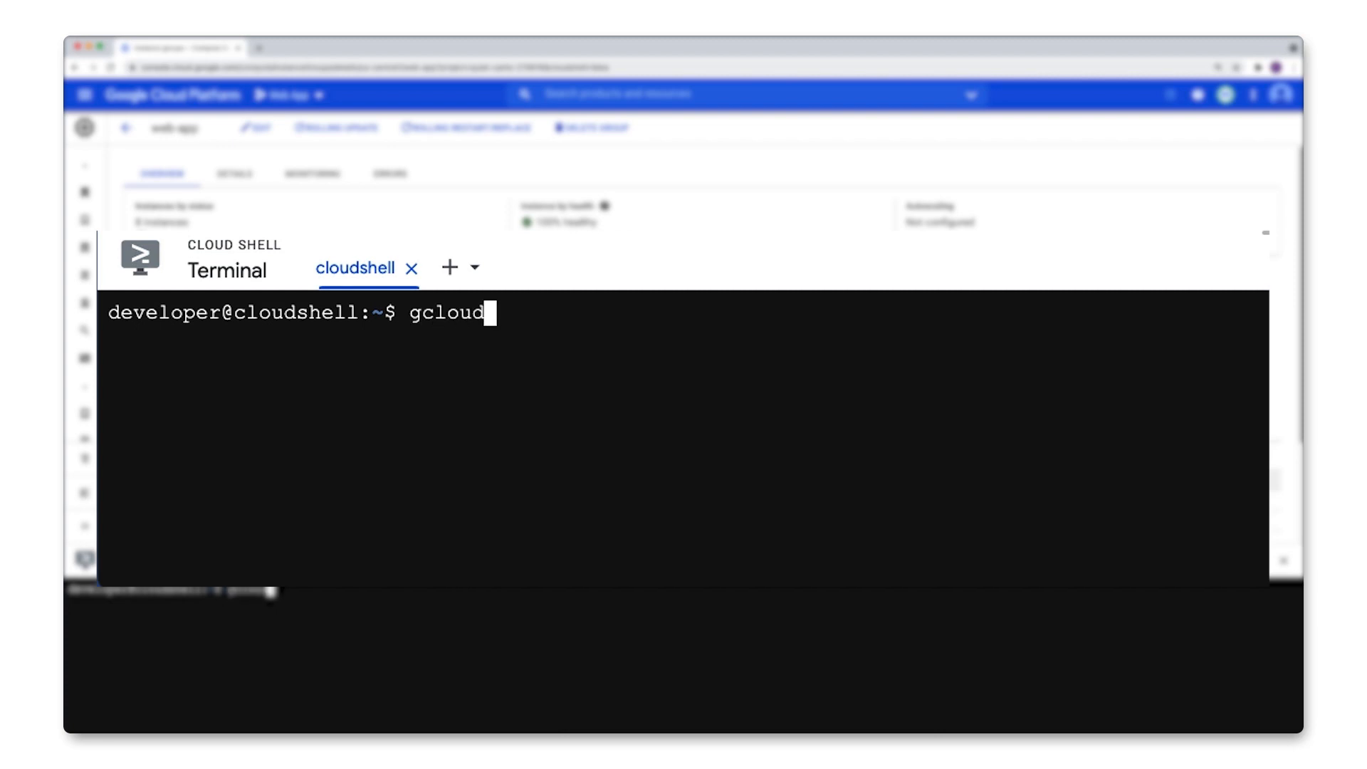
{"action": "type", "text": "compute"}
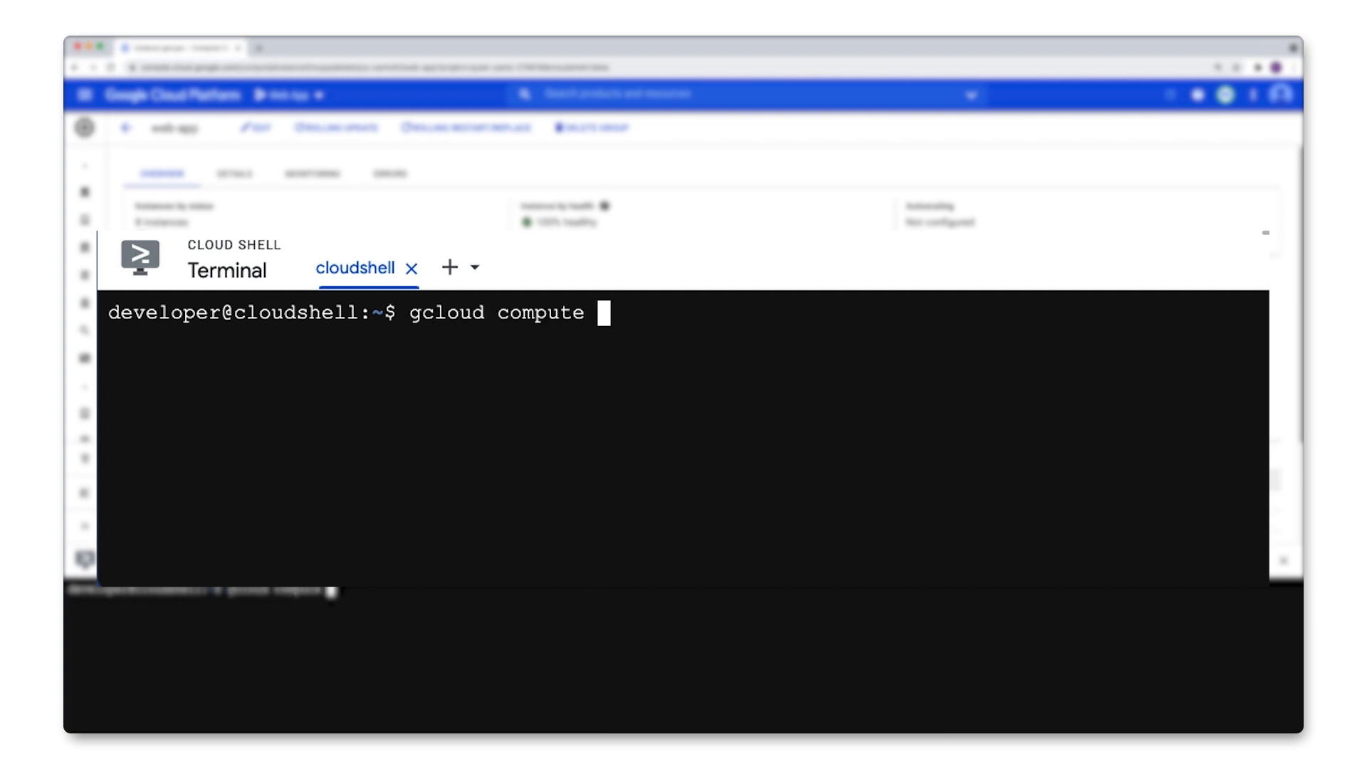
{"action": "type", "text": "instance-groups managed list-"}
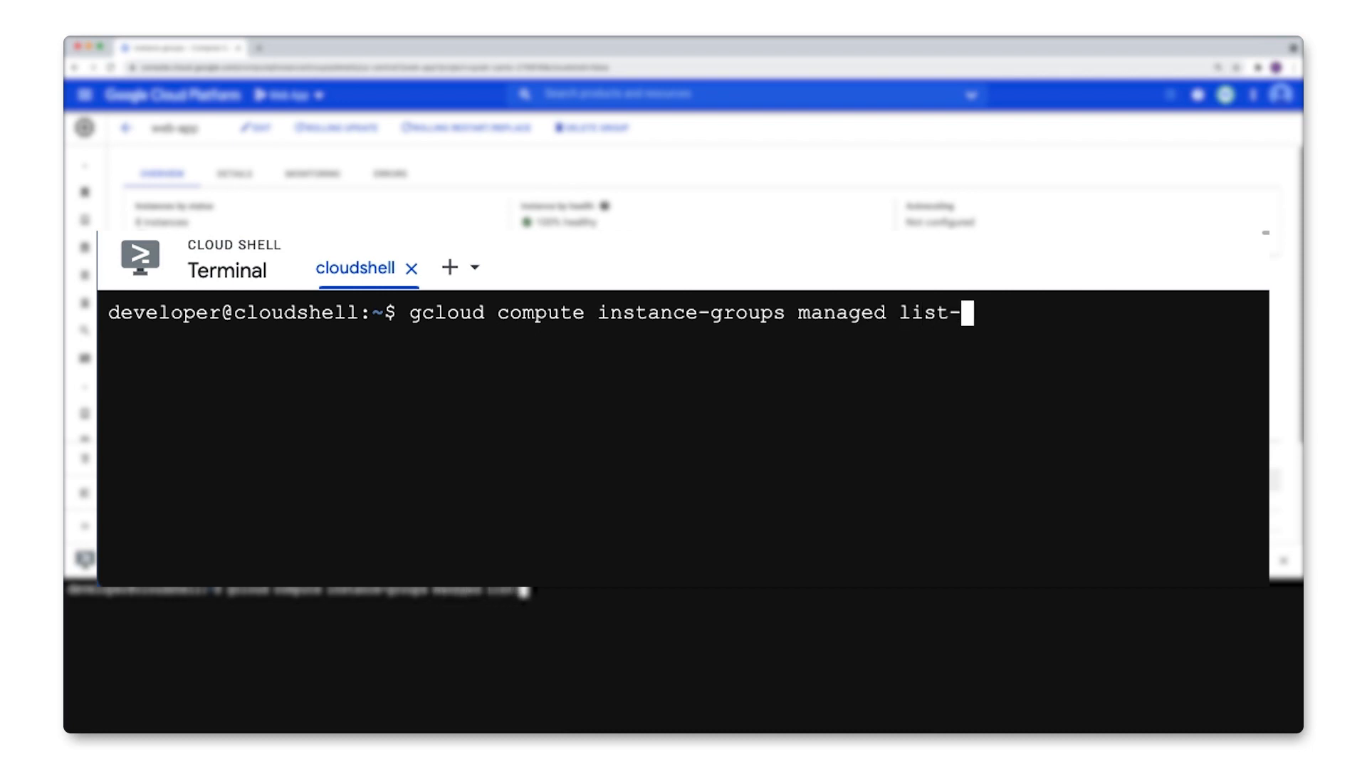
{"action": "type", "text": "instances web-app"}
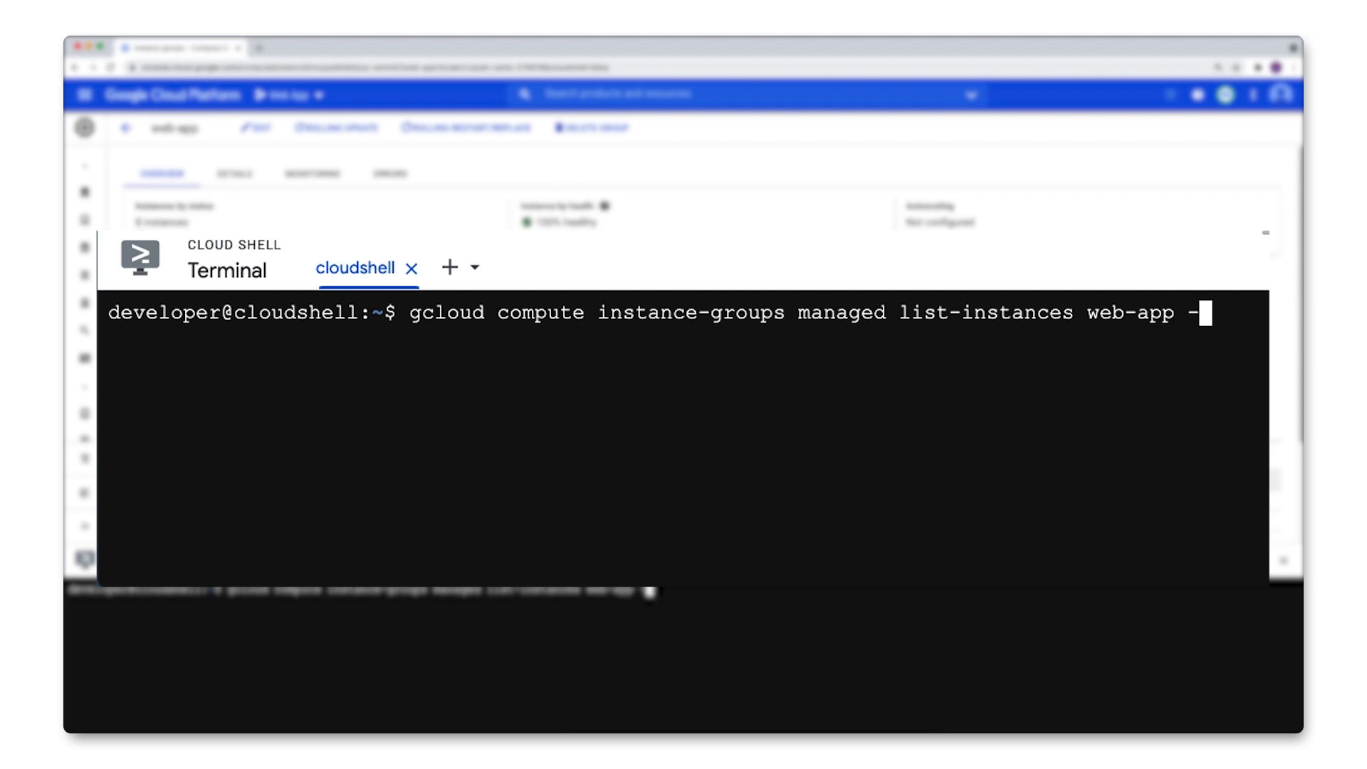
{"action": "type", "text": "-region us-central1"}
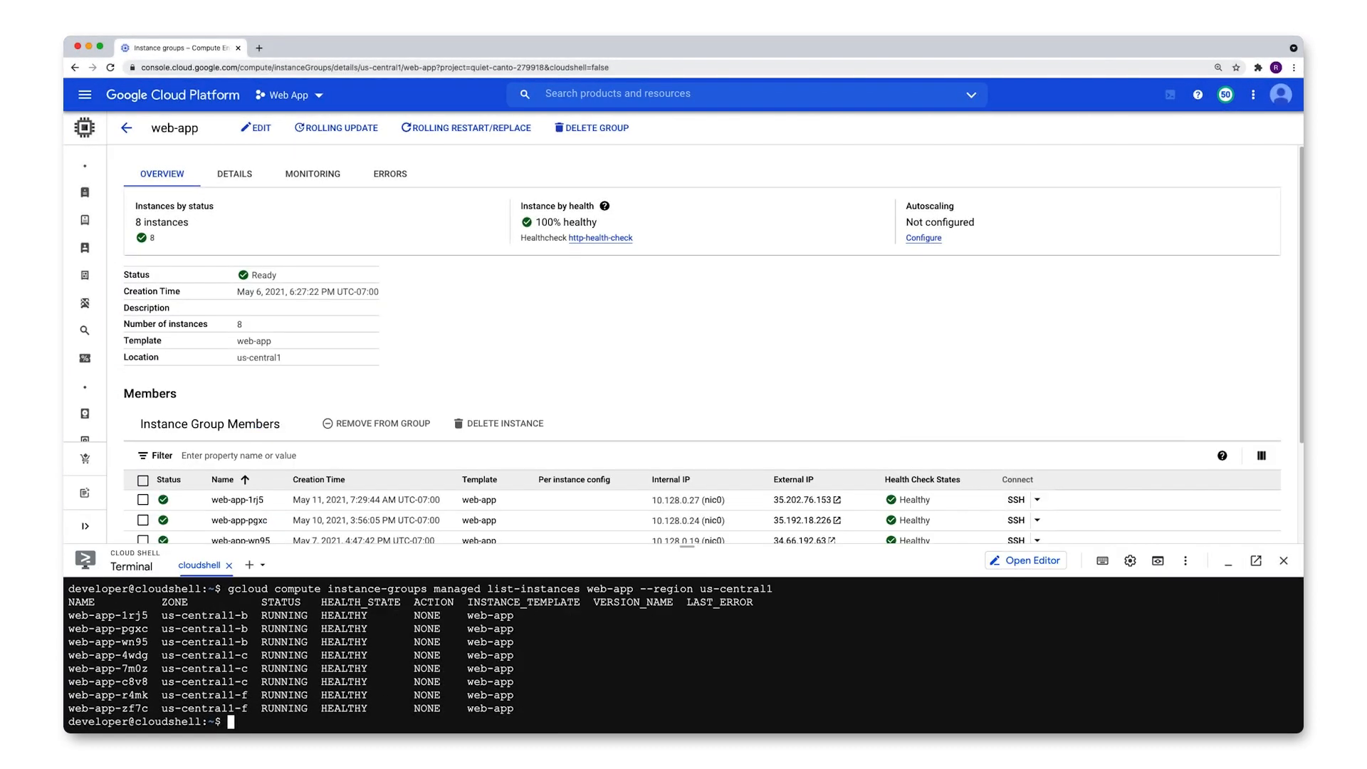
{"action": "type", "text": "watch"}
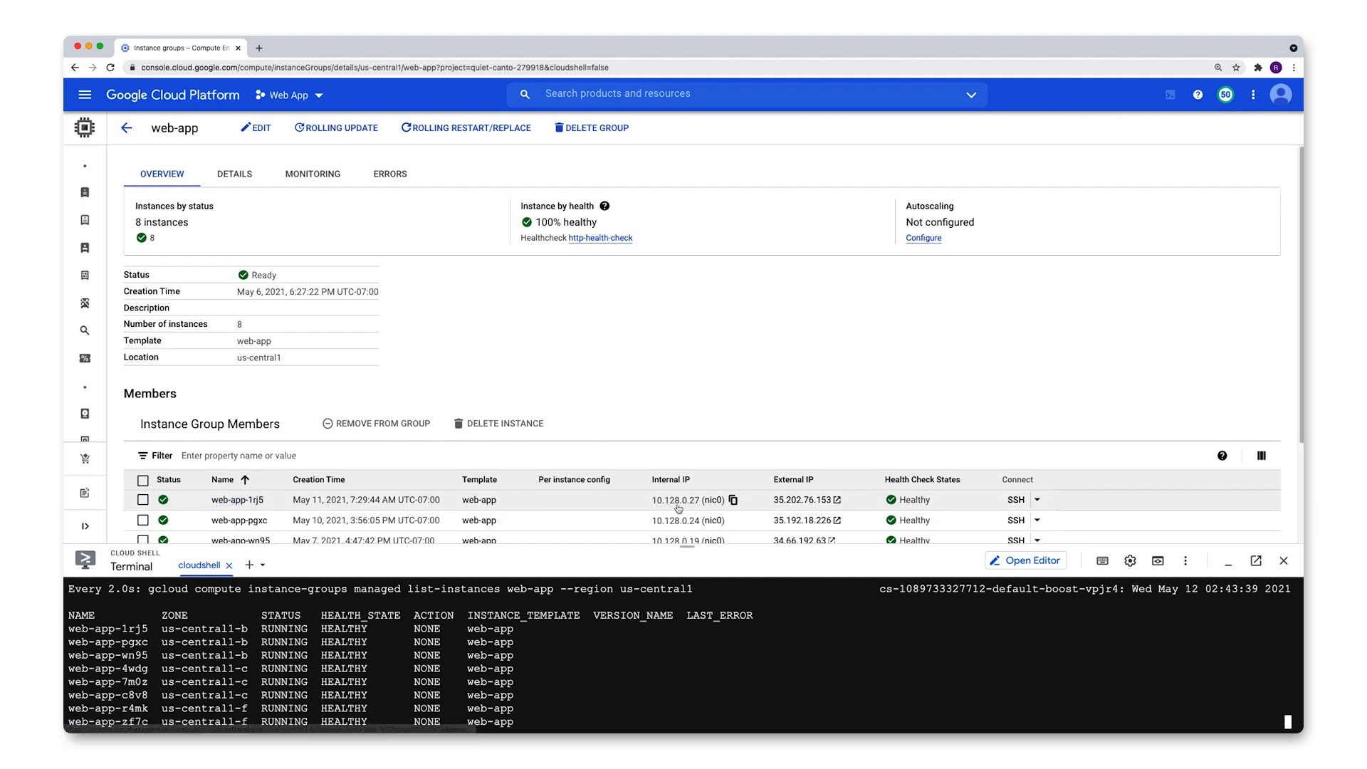
Step: Use MAKE UNHEALTHY on web-app-1rj5's own web page so it reports unhealthy
{"action": "left_click", "coordinate": [804, 500]}
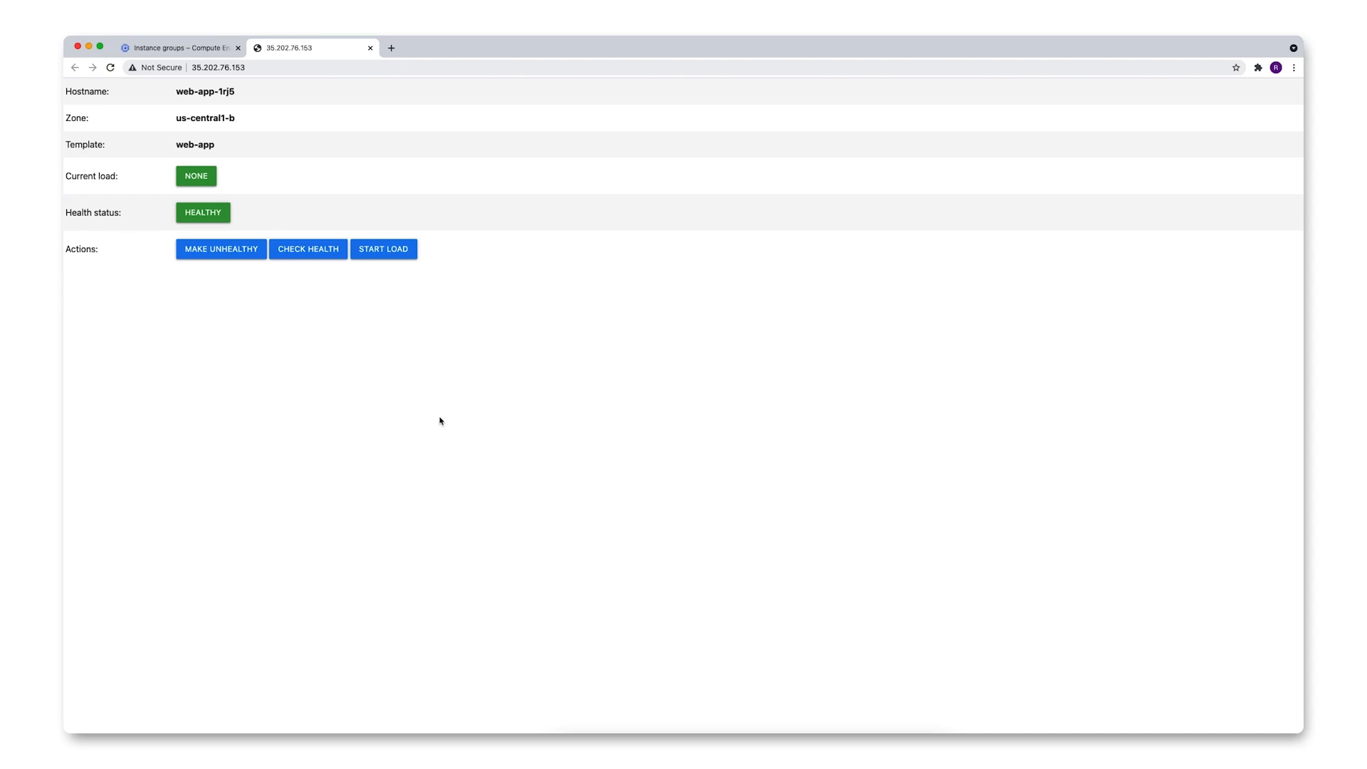
{"action": "left_click", "coordinate": [221, 248]}
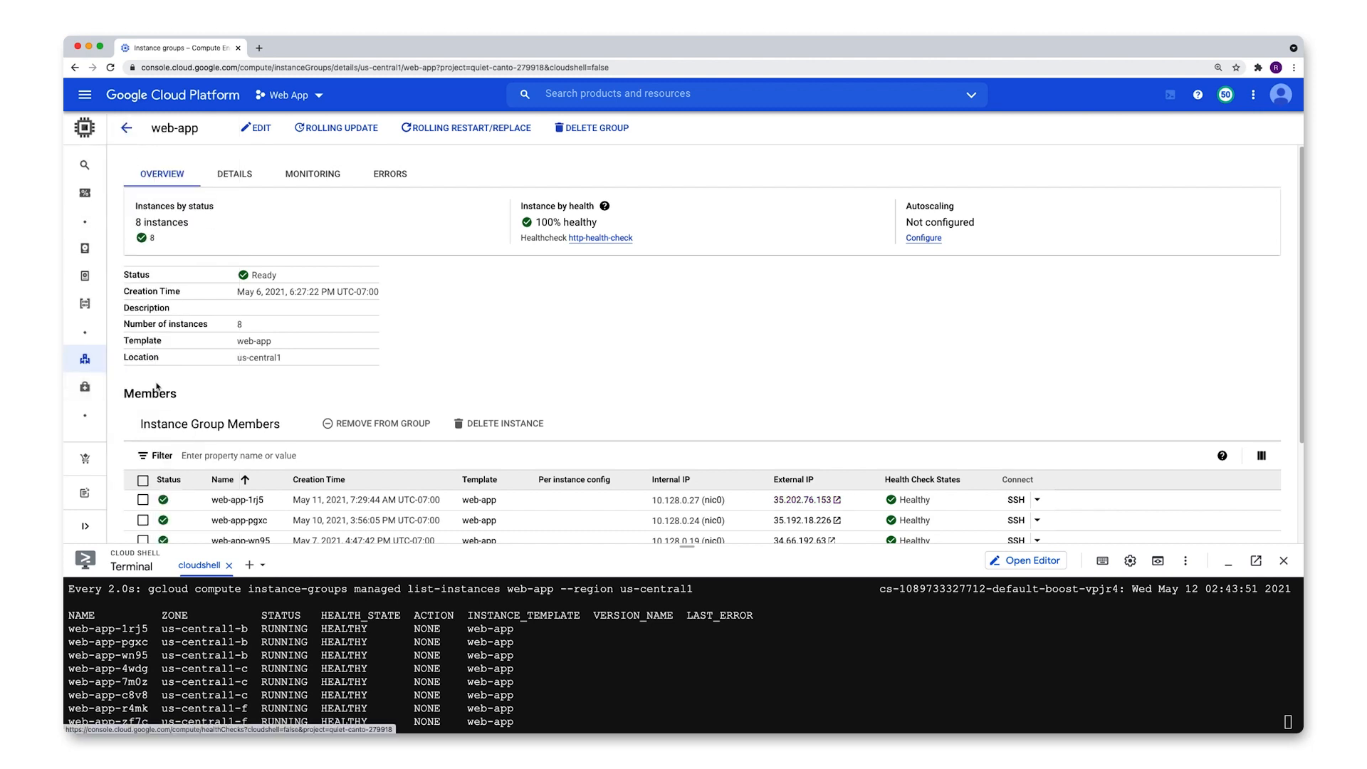
Step: Edit http-health-check and review its protocol choices, keeping HTTP on port 80 at /health
{"action": "left_click", "coordinate": [596, 237]}
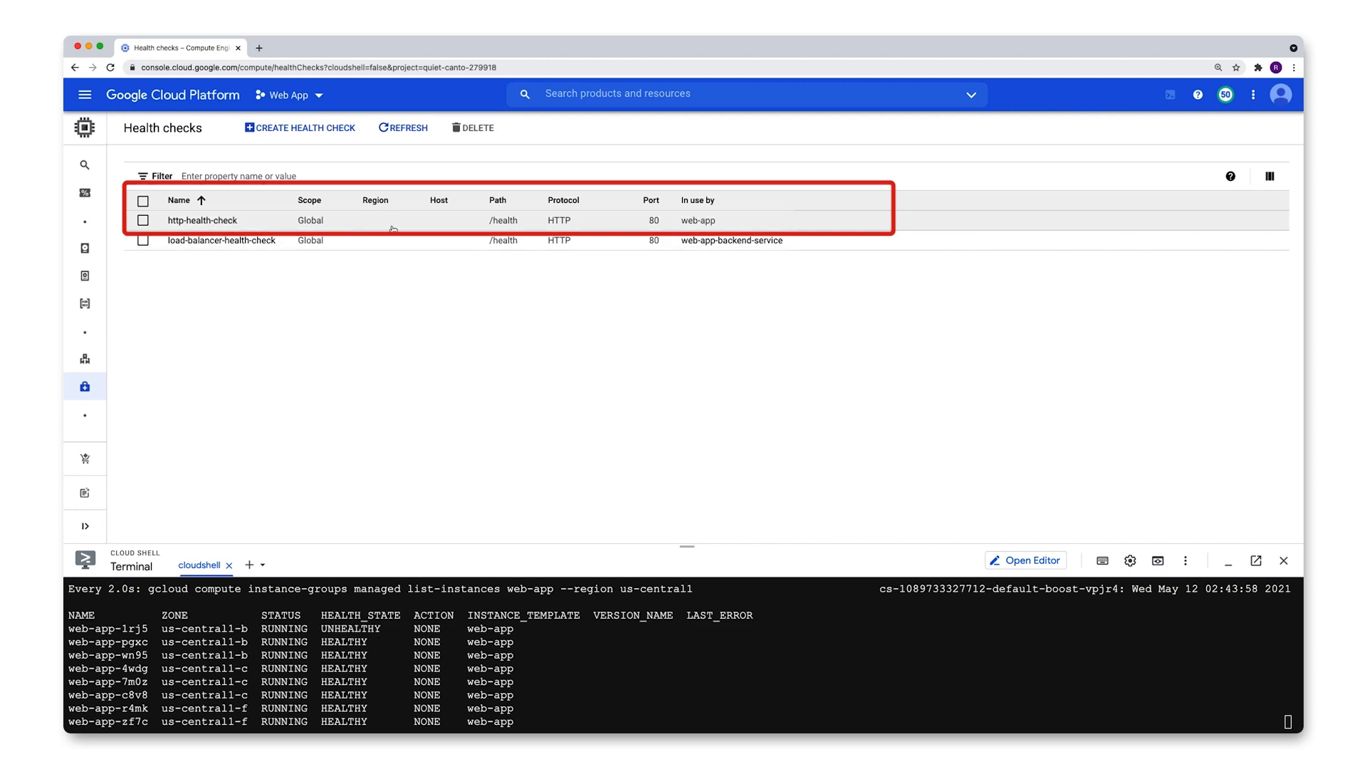
{"action": "mouse_move", "coordinate": [718, 219]}
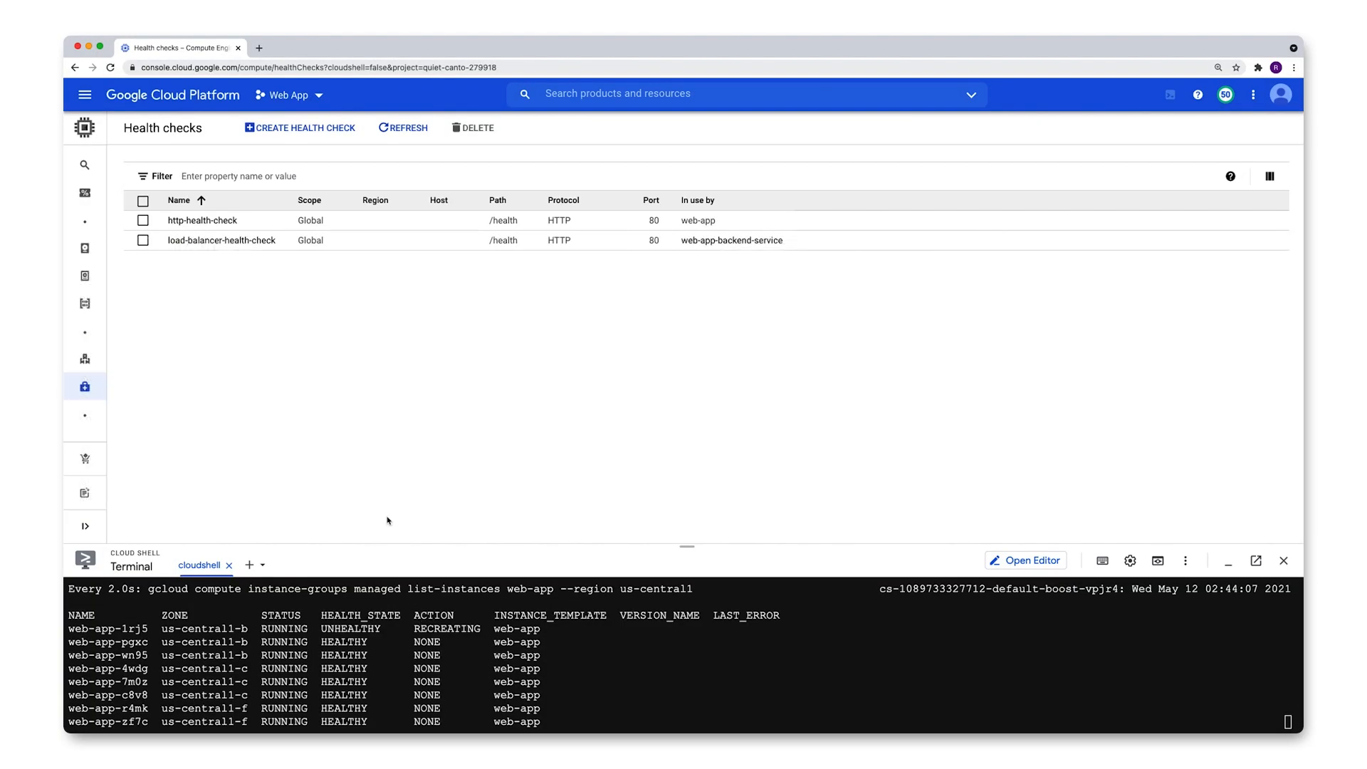
{"action": "mouse_move", "coordinate": [201, 219]}
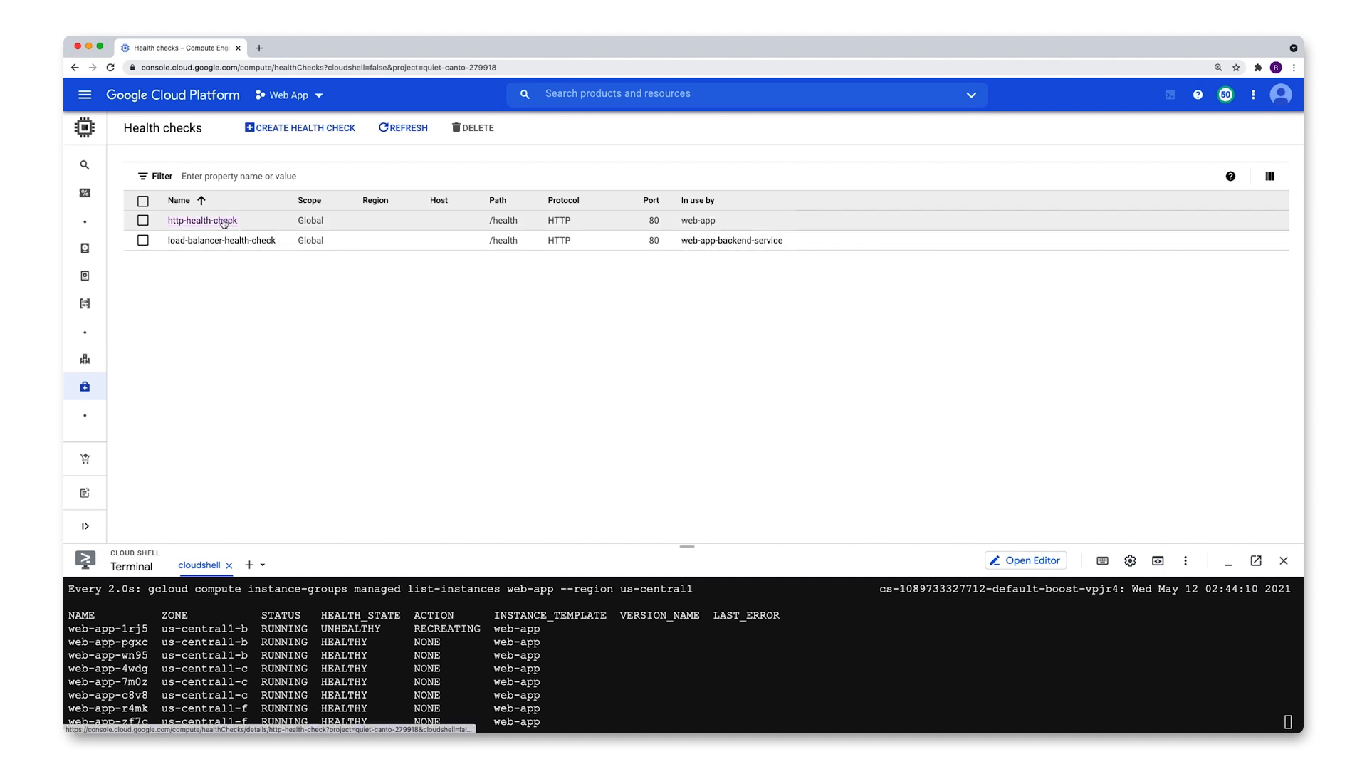
{"action": "left_click", "coordinate": [201, 220]}
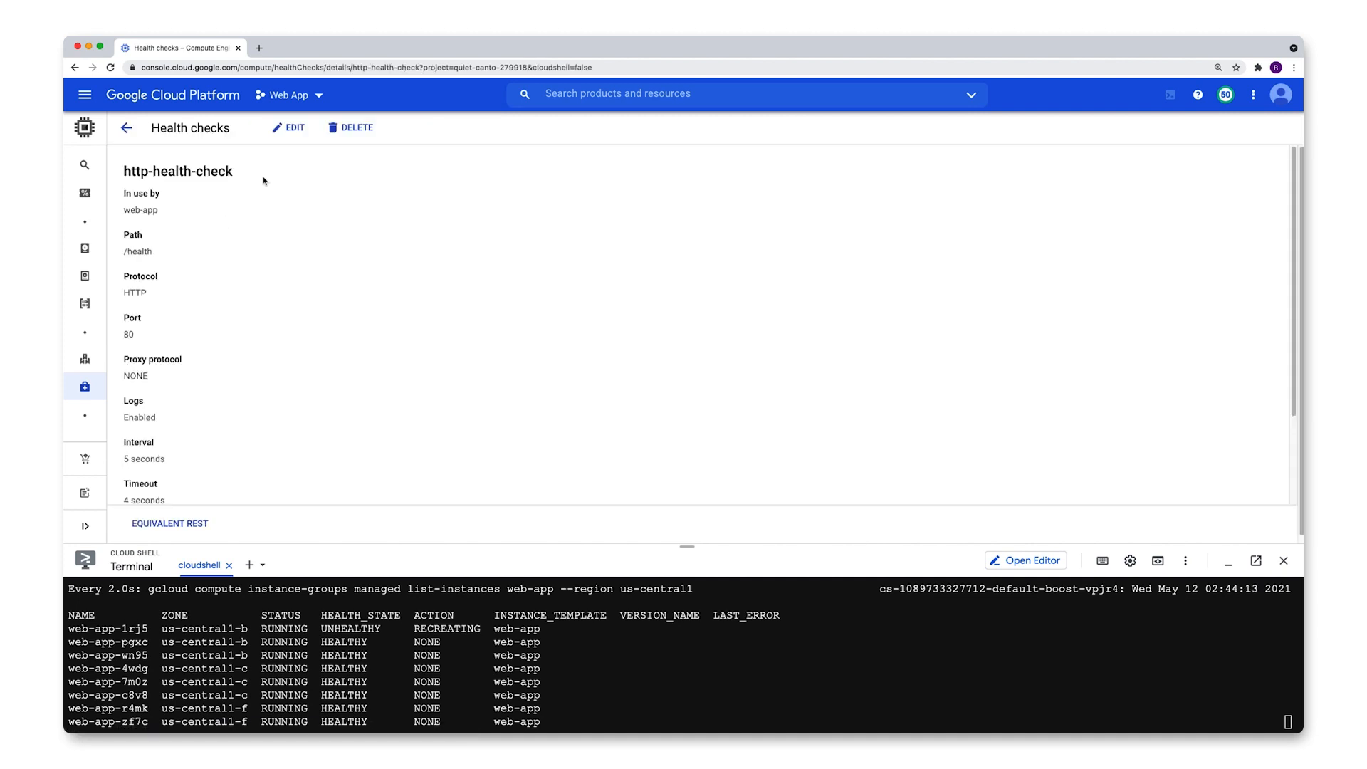
{"action": "left_click", "coordinate": [288, 127]}
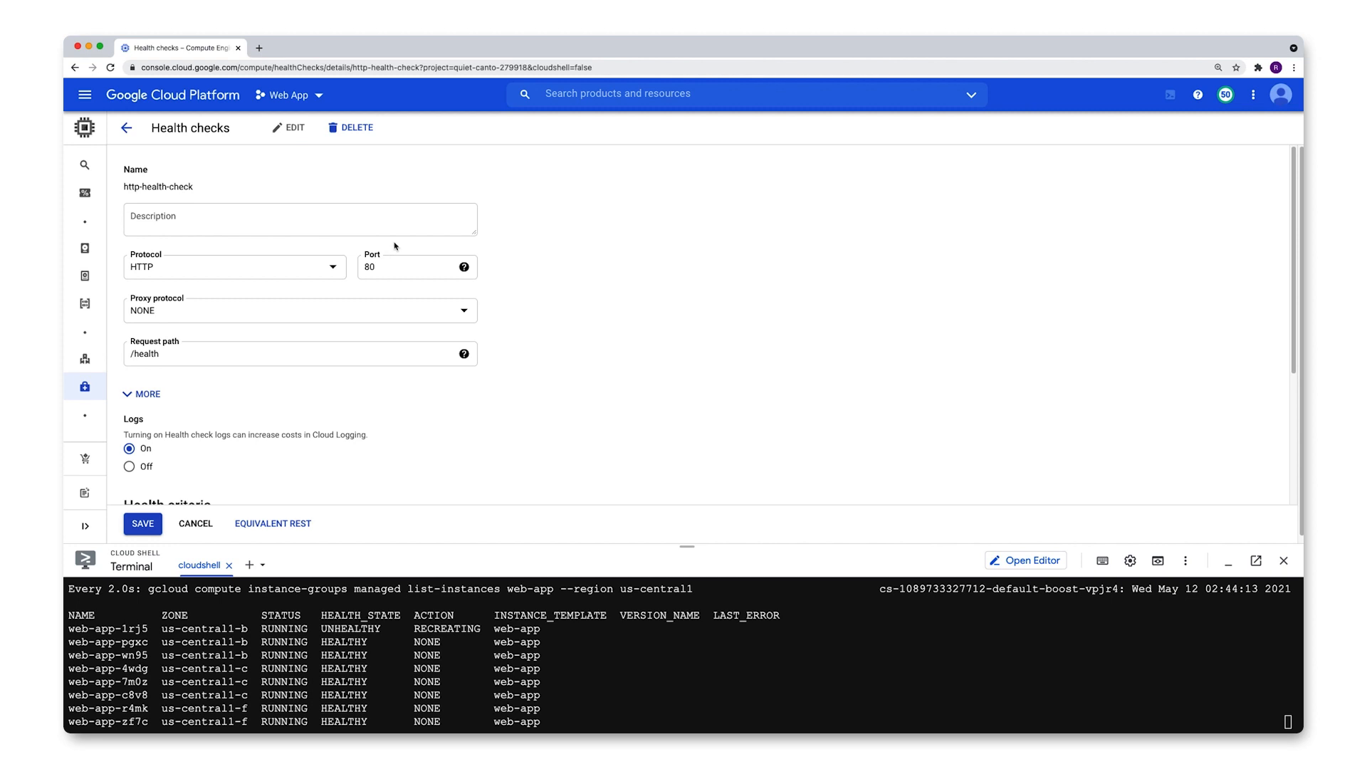
{"action": "mouse_move", "coordinate": [278, 253]}
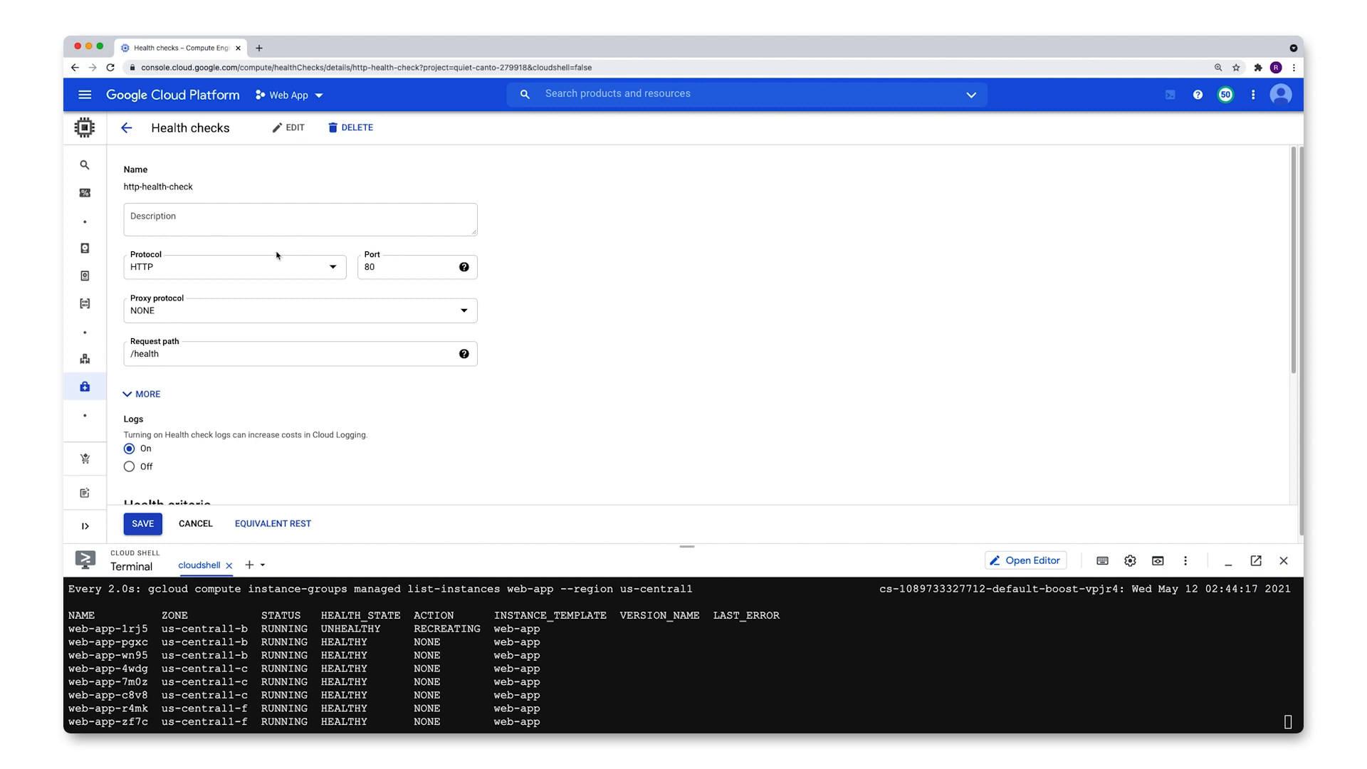
{"action": "mouse_move", "coordinate": [354, 313]}
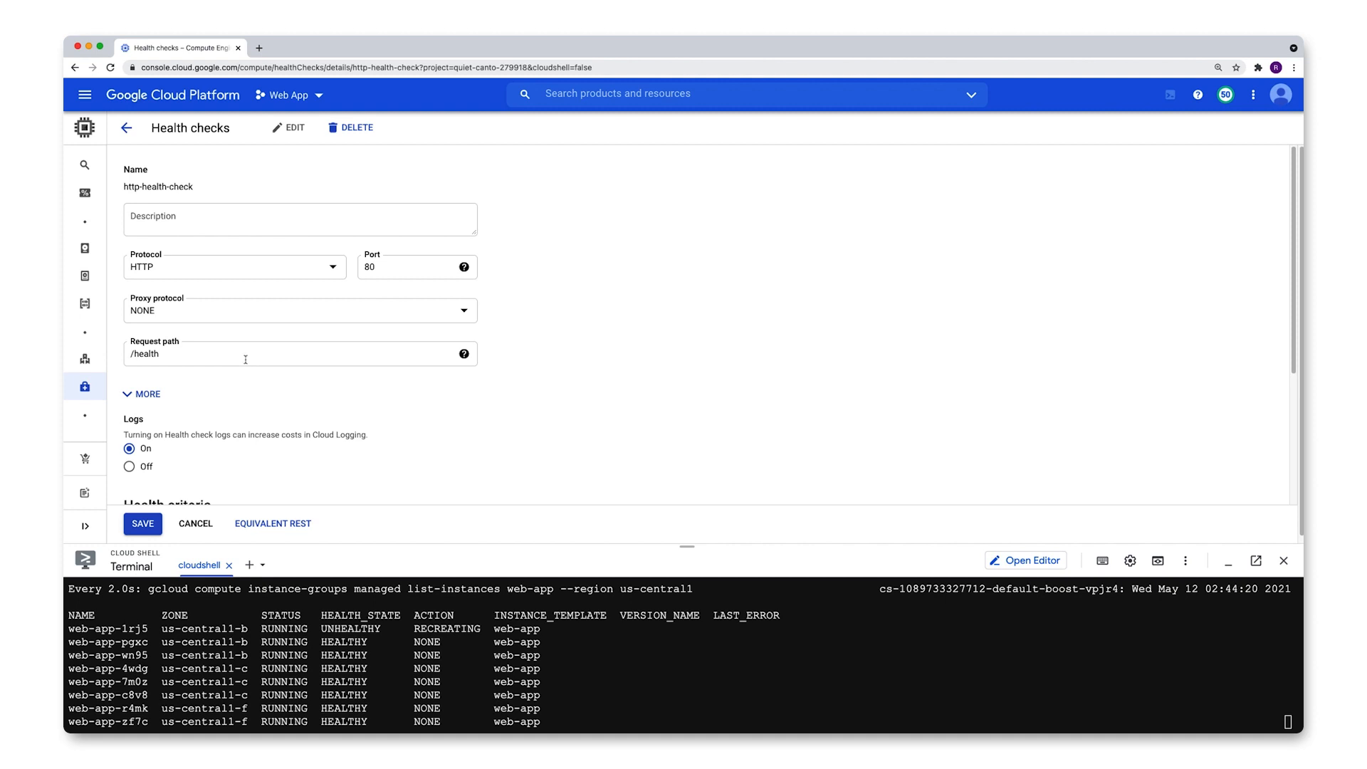
{"action": "left_click", "coordinate": [235, 267]}
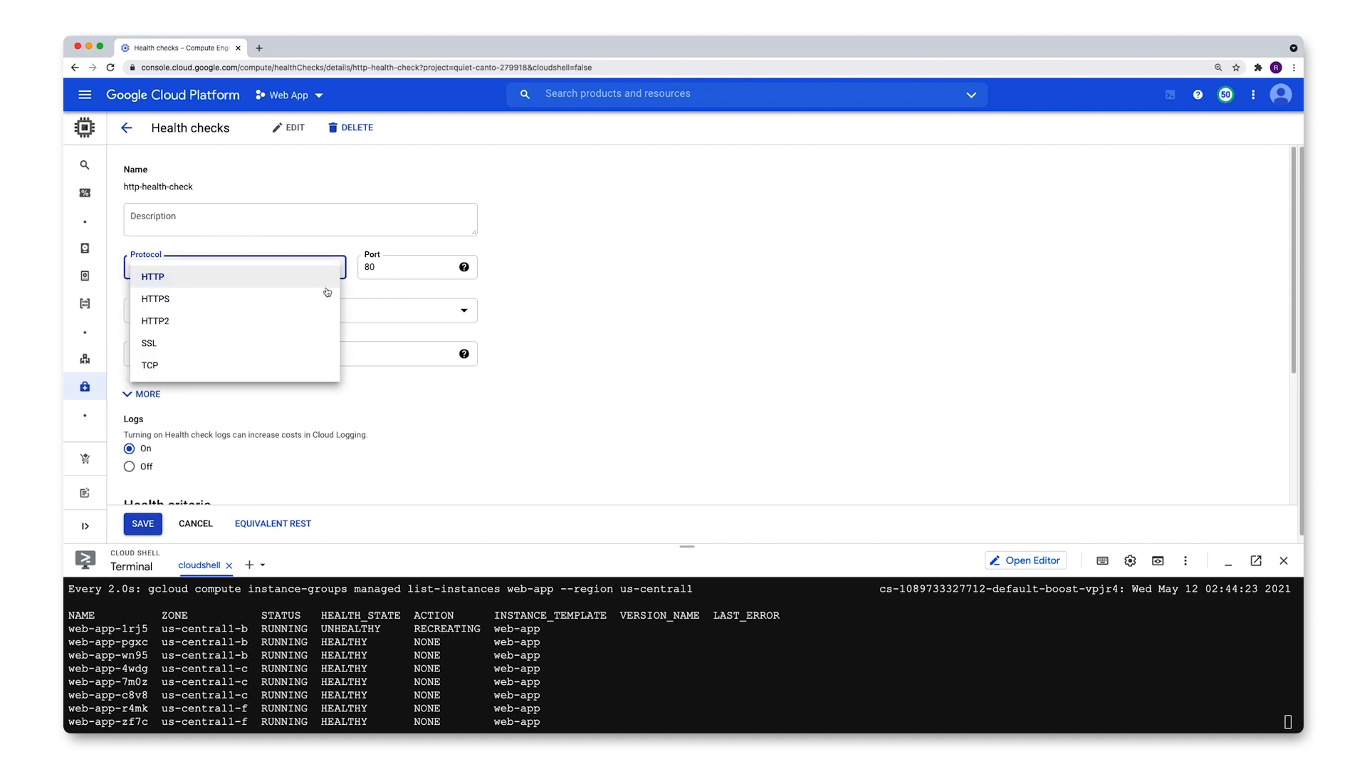
{"action": "left_click", "coordinate": [152, 276]}
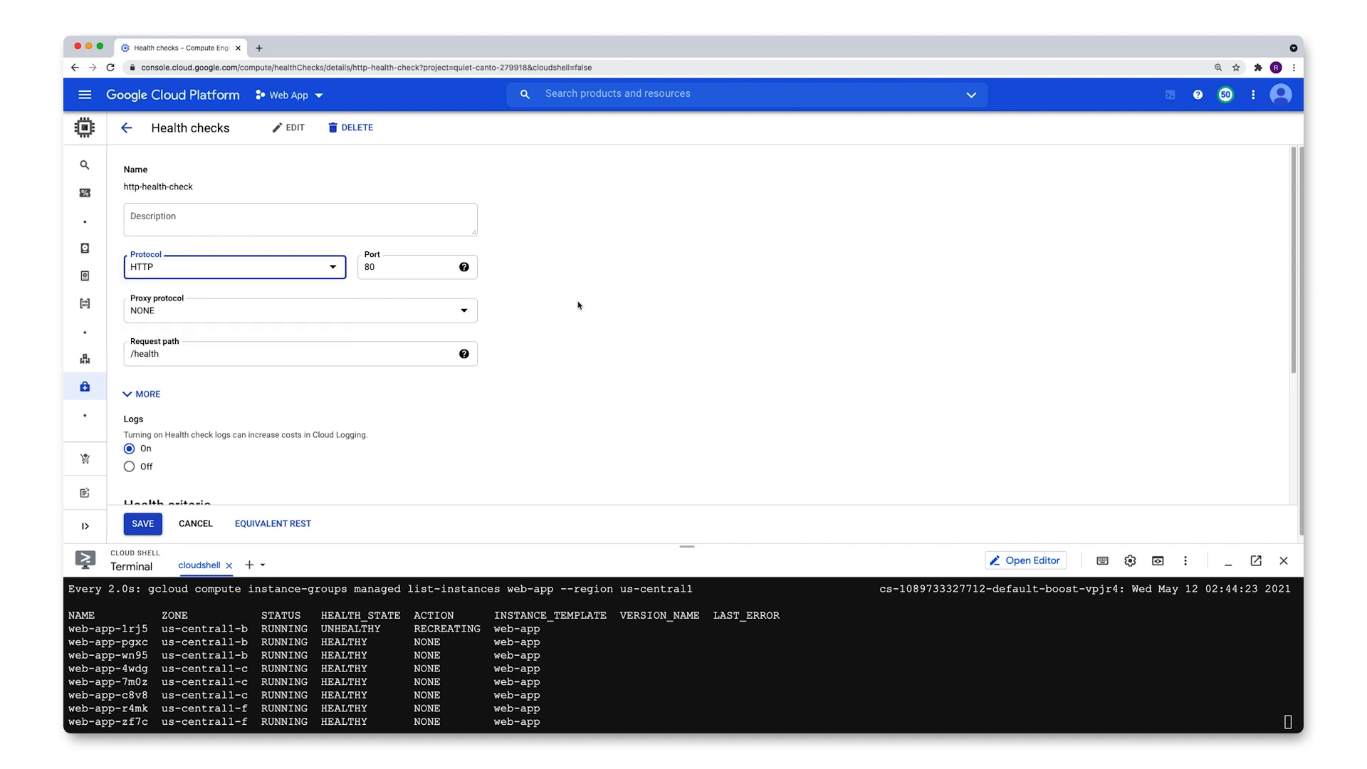
{"action": "scroll", "scroll_direction": "down", "scroll_amount": 3}
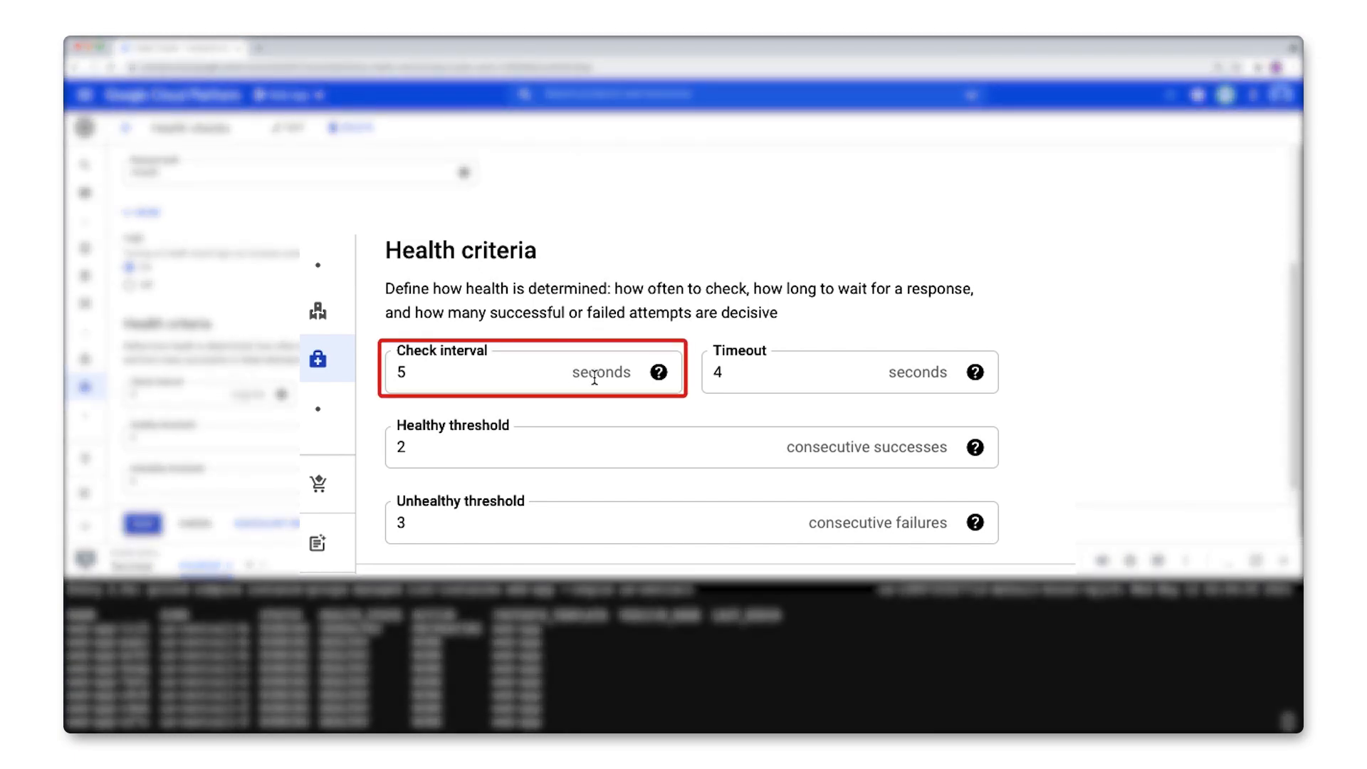
{"action": "left_click", "coordinate": [846, 370]}
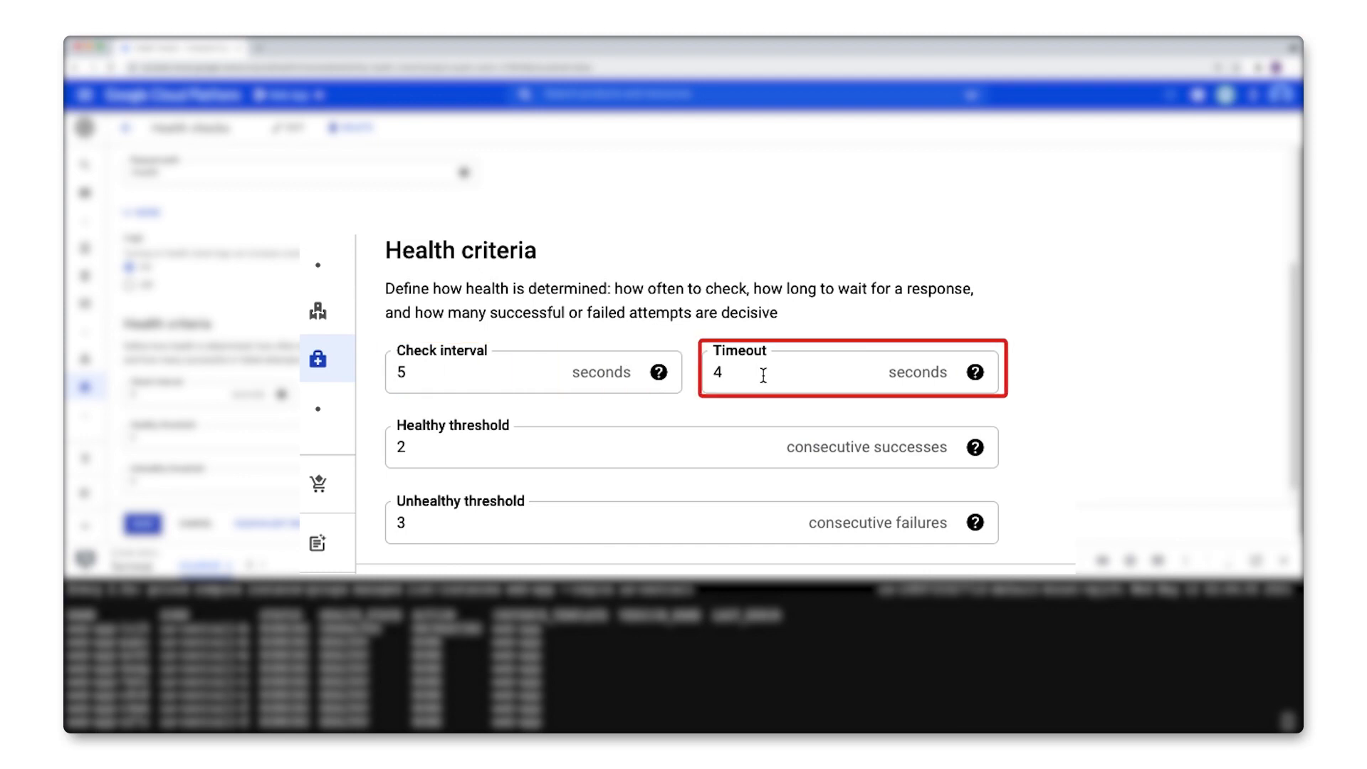
{"action": "left_click", "coordinate": [846, 372]}
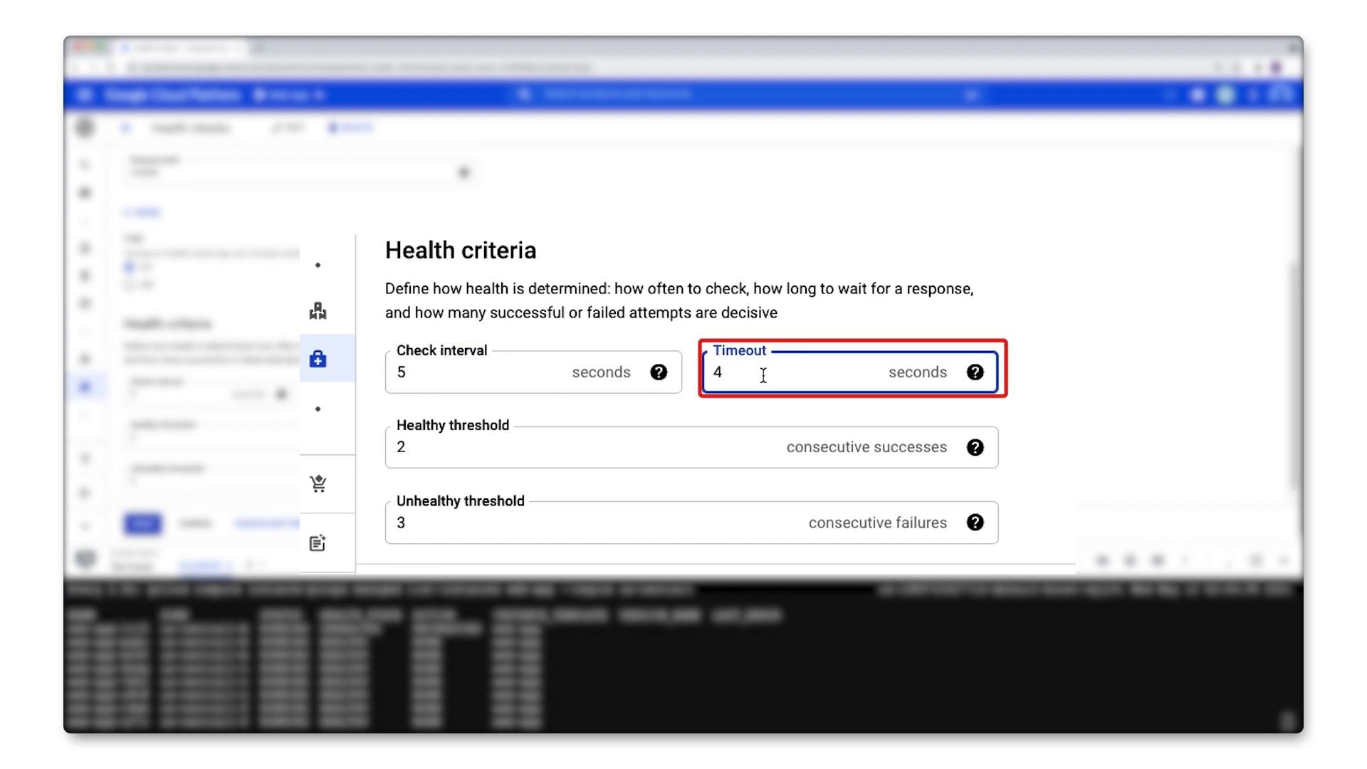
{"action": "left_click", "coordinate": [688, 523]}
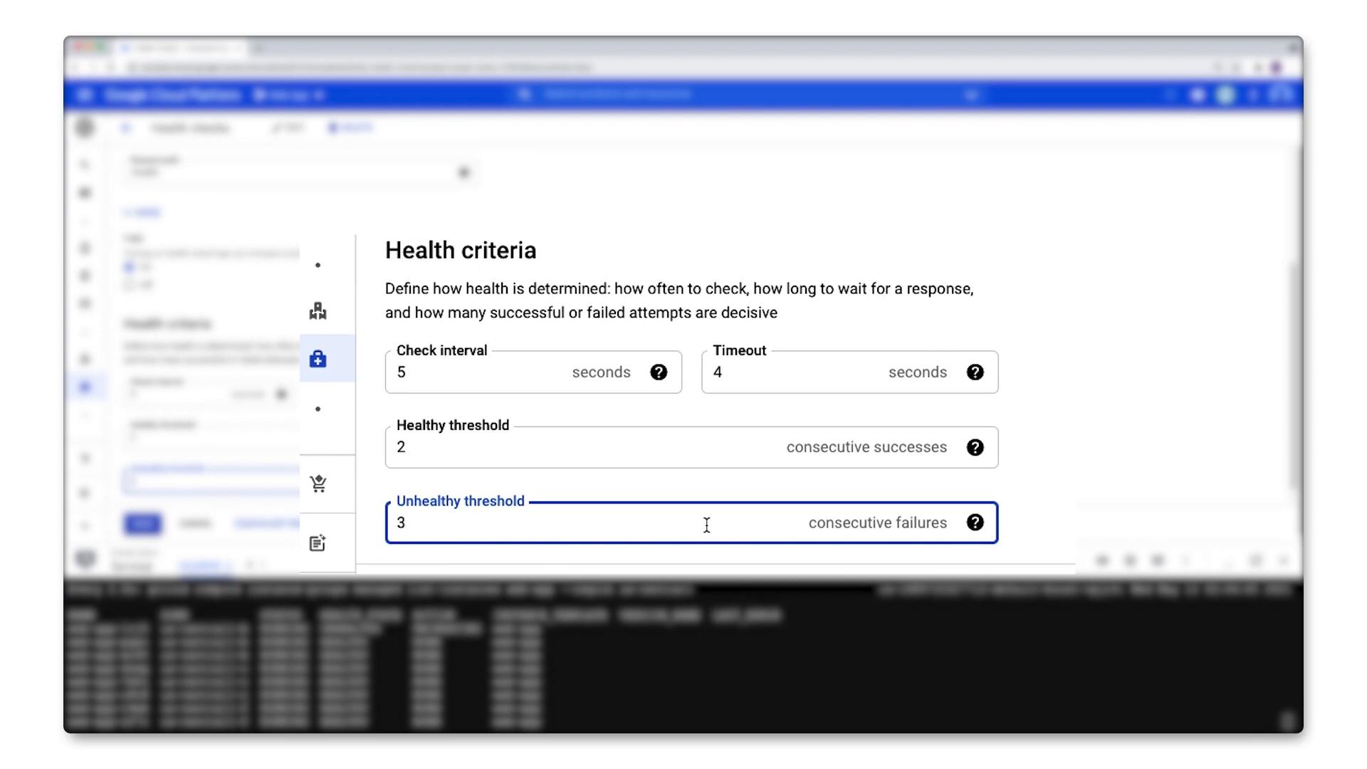
{"action": "left_click", "coordinate": [665, 447]}
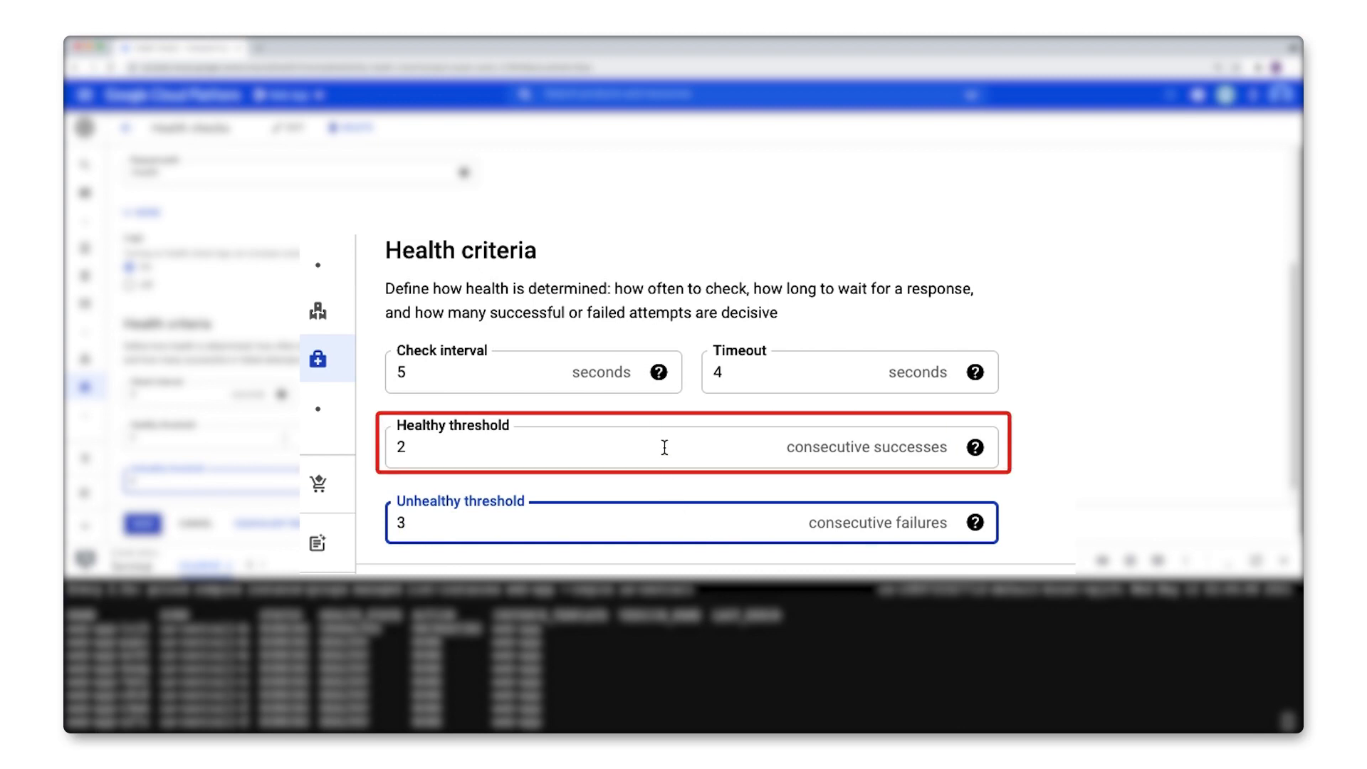